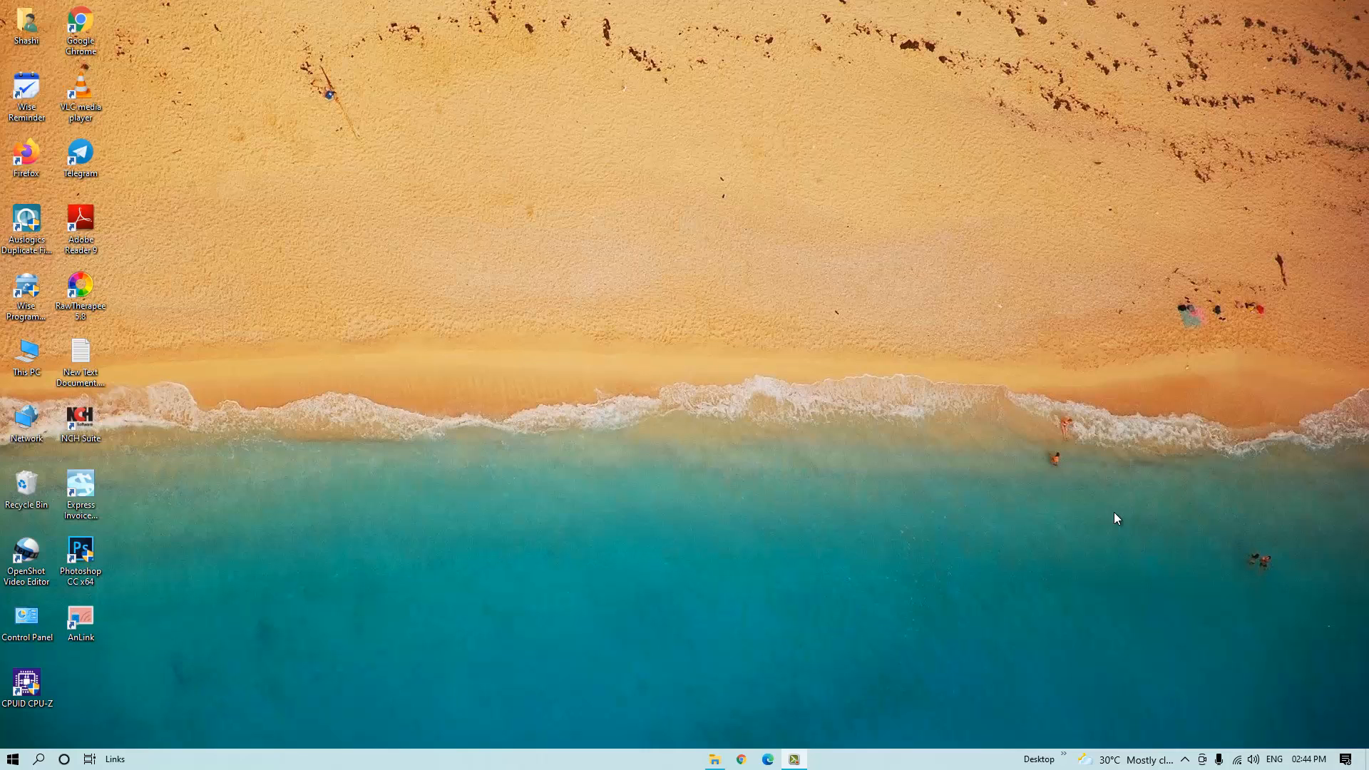
mouse_move(902, 528)
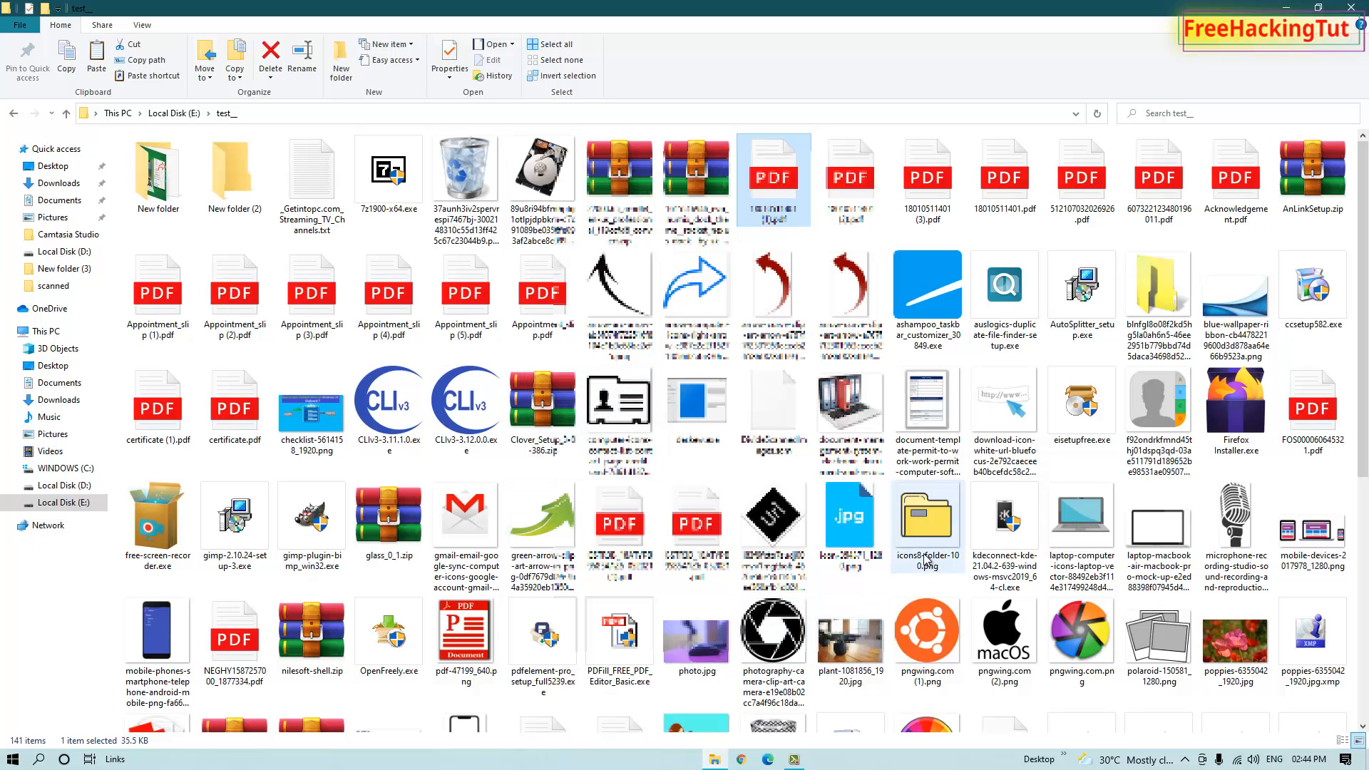
Step: Scroll to the bottom of the test_ folder to reach the video1 (…).mp4 files
scroll("down", 3)
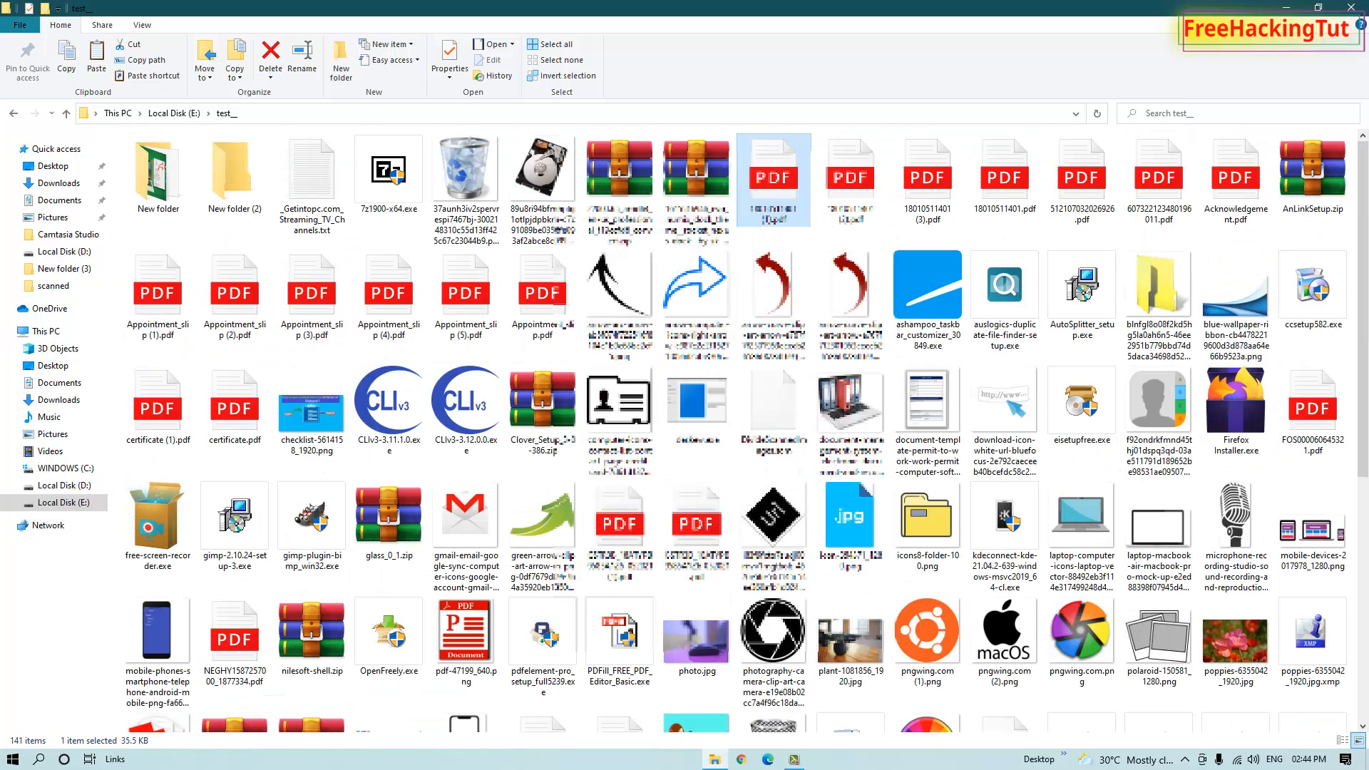
mouse_move(1080, 515)
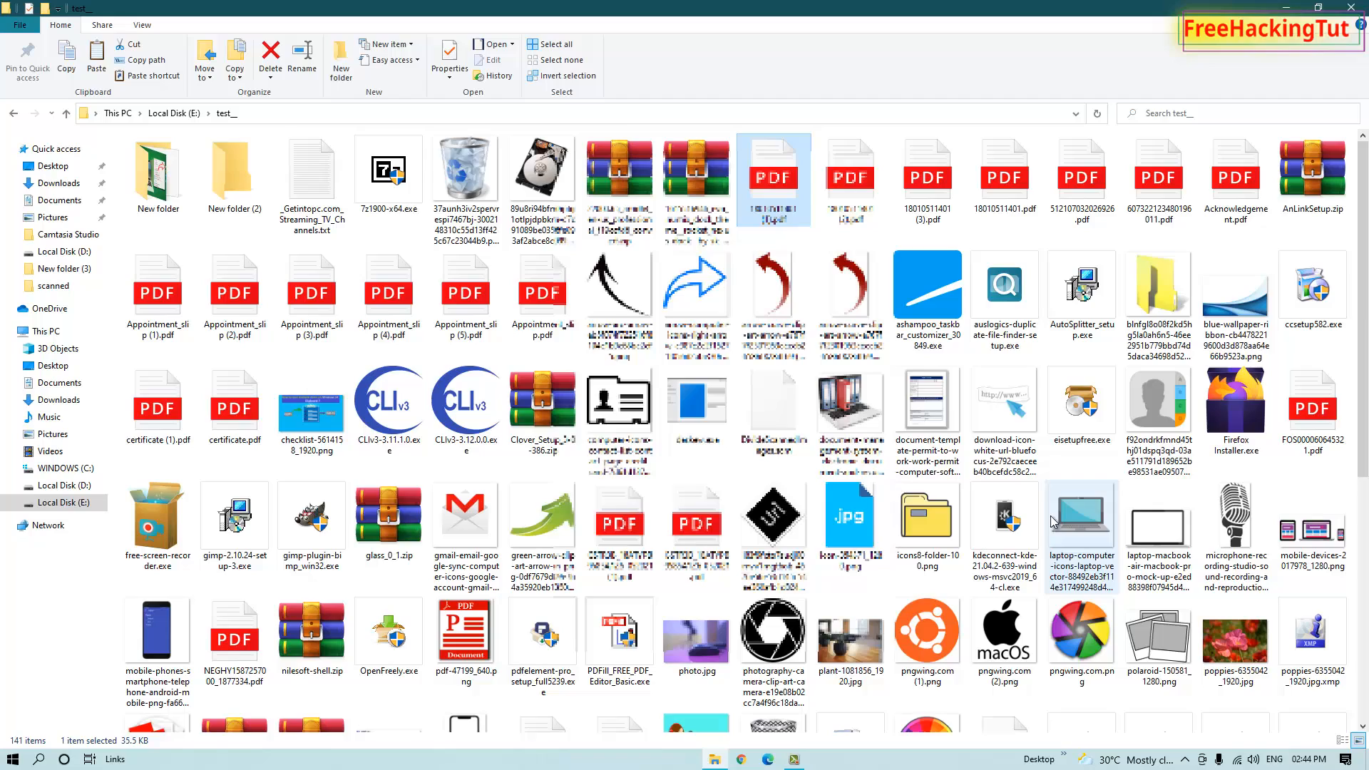
scroll("down", 3)
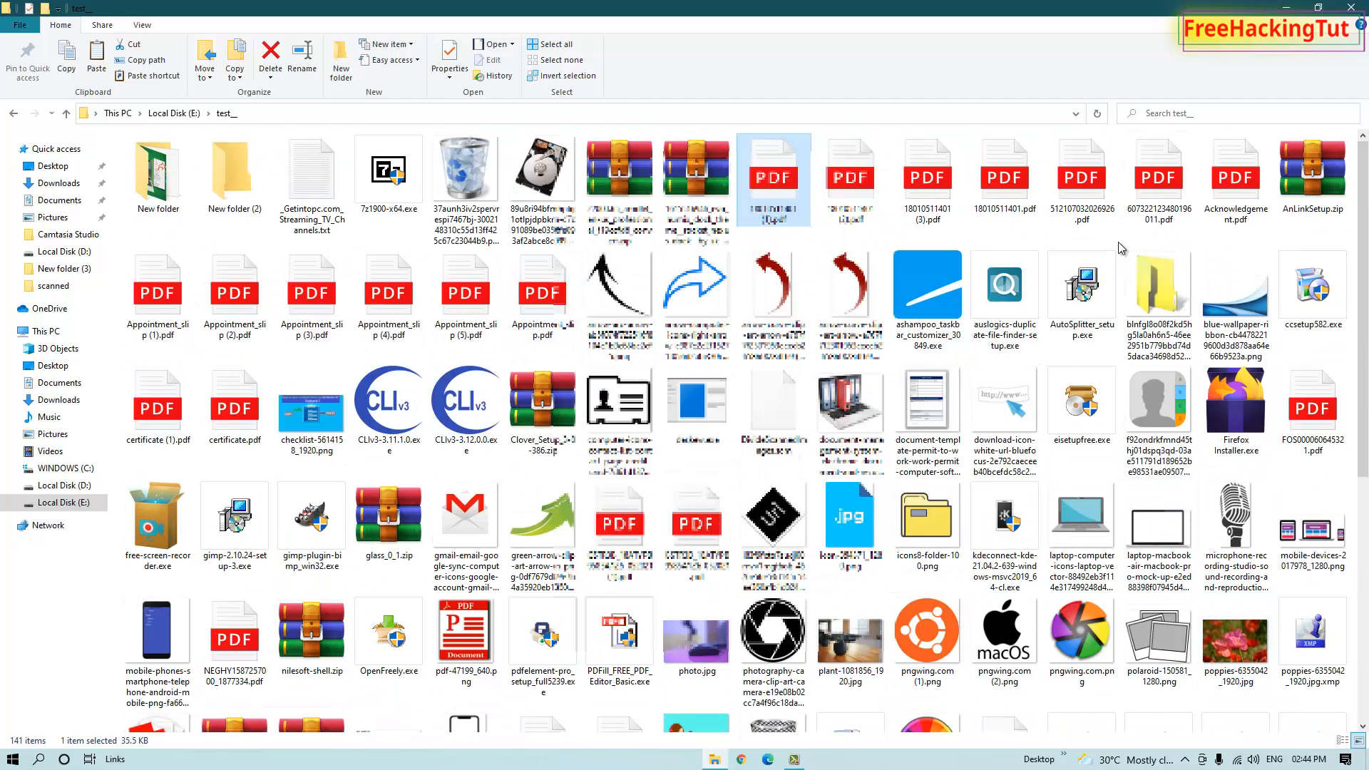
scroll("down", 3)
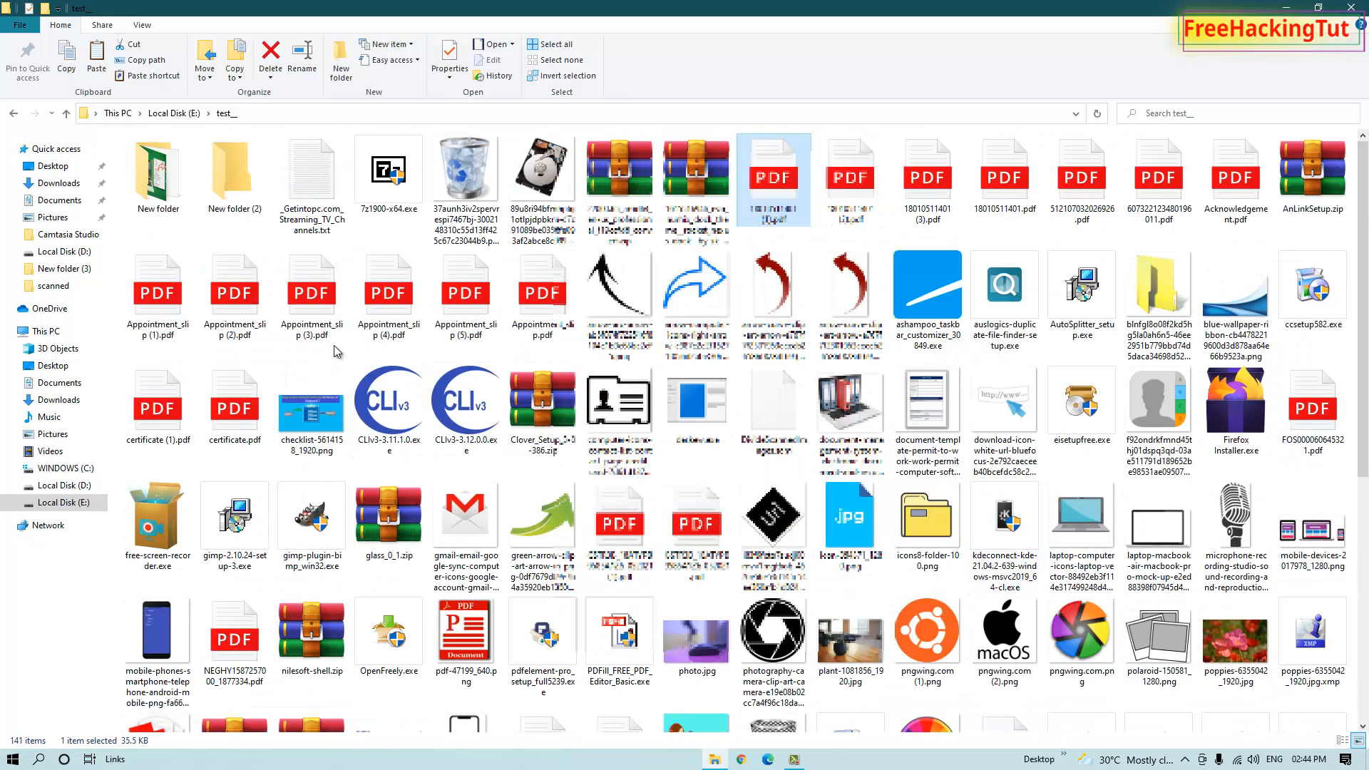
mouse_move(388, 293)
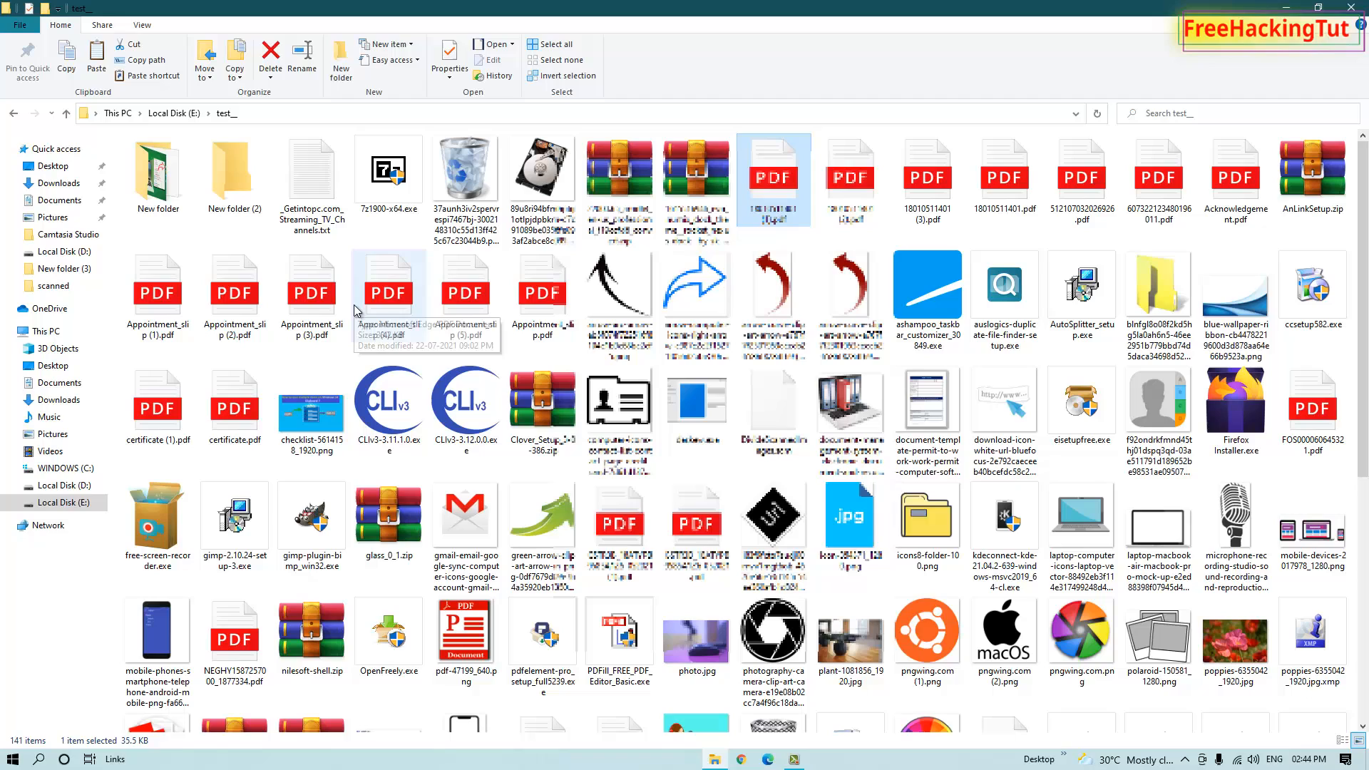
scroll("down", 3)
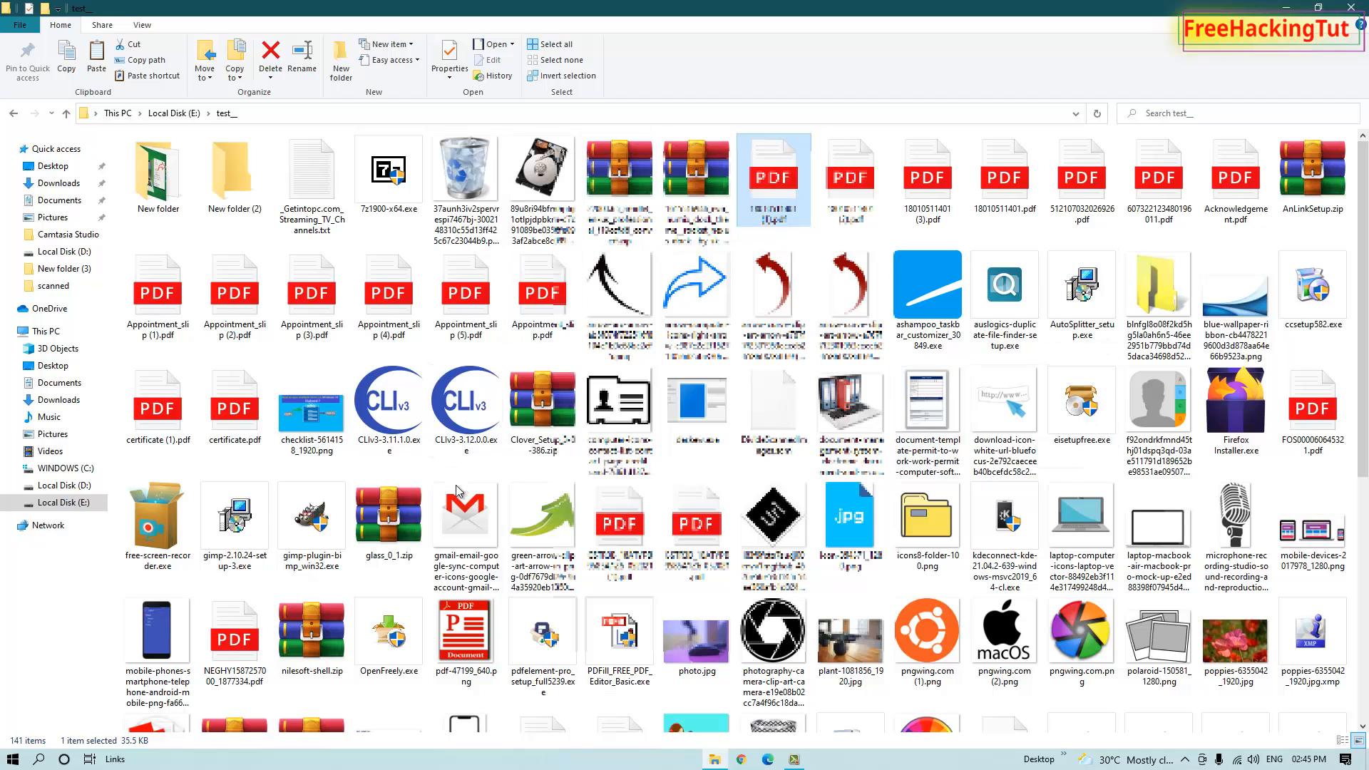
mouse_move(1026, 699)
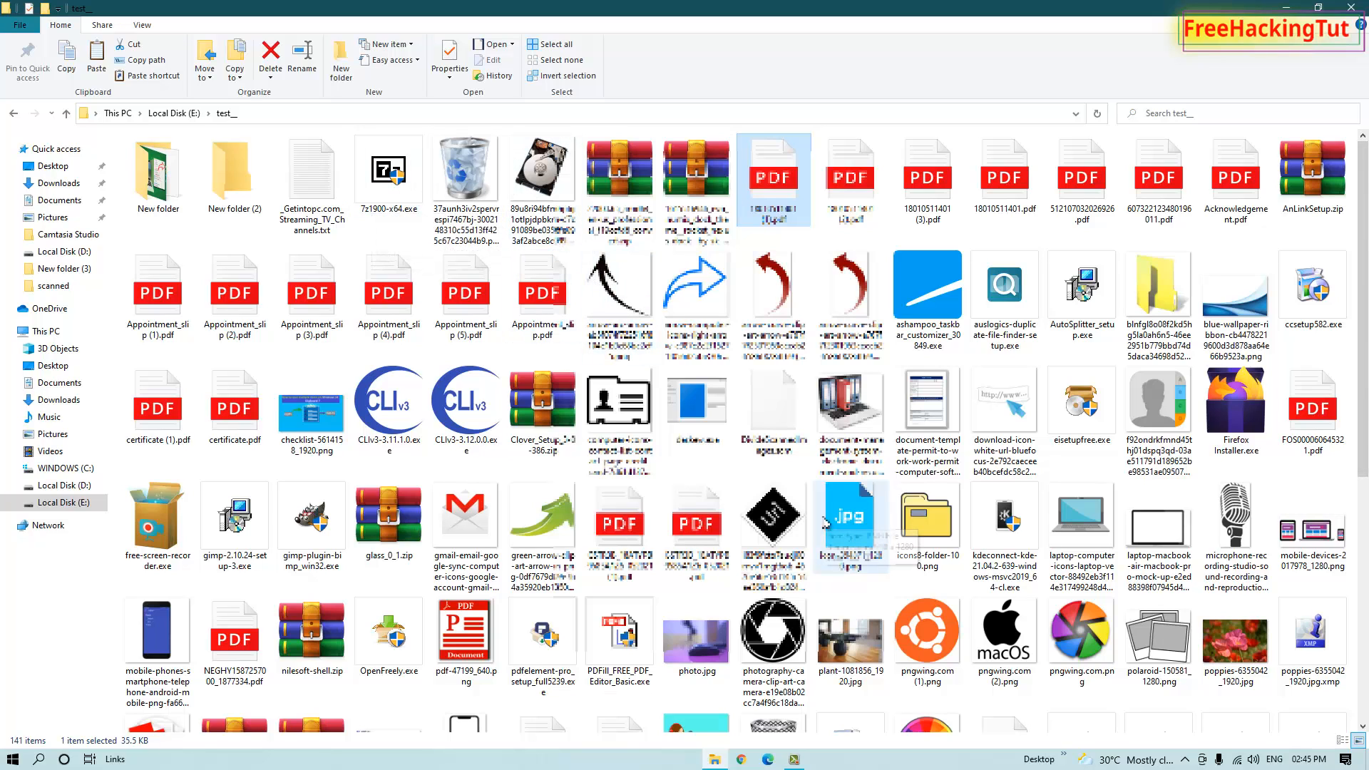
scroll("down", 3)
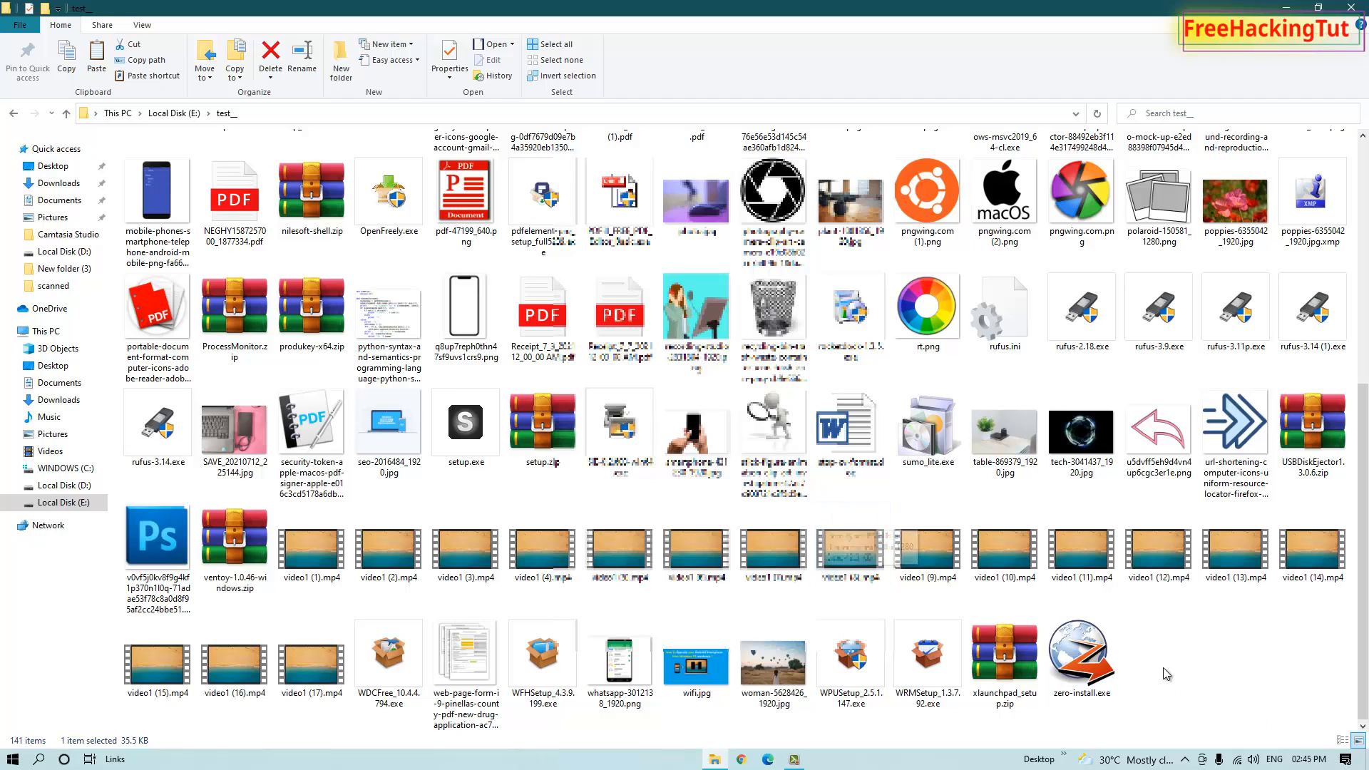
mouse_move(1154, 656)
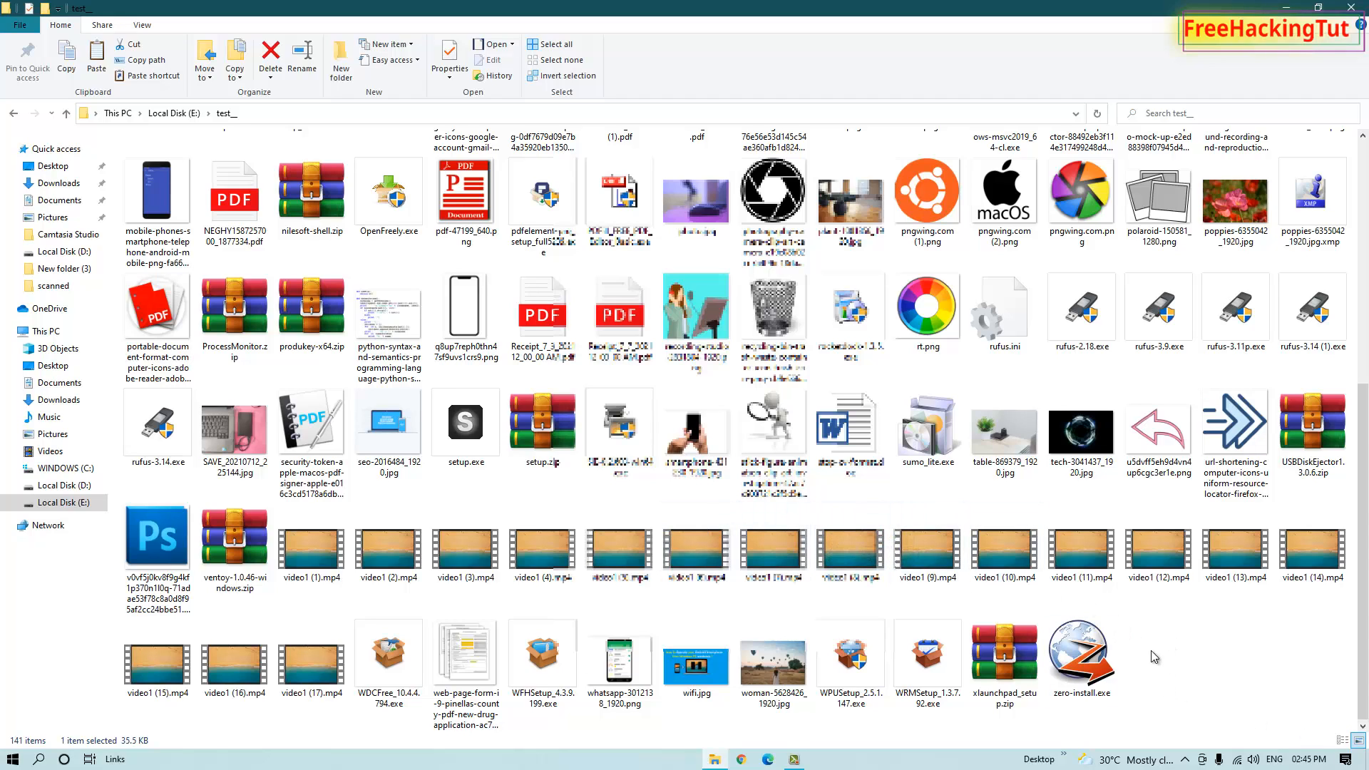
mouse_move(1145, 655)
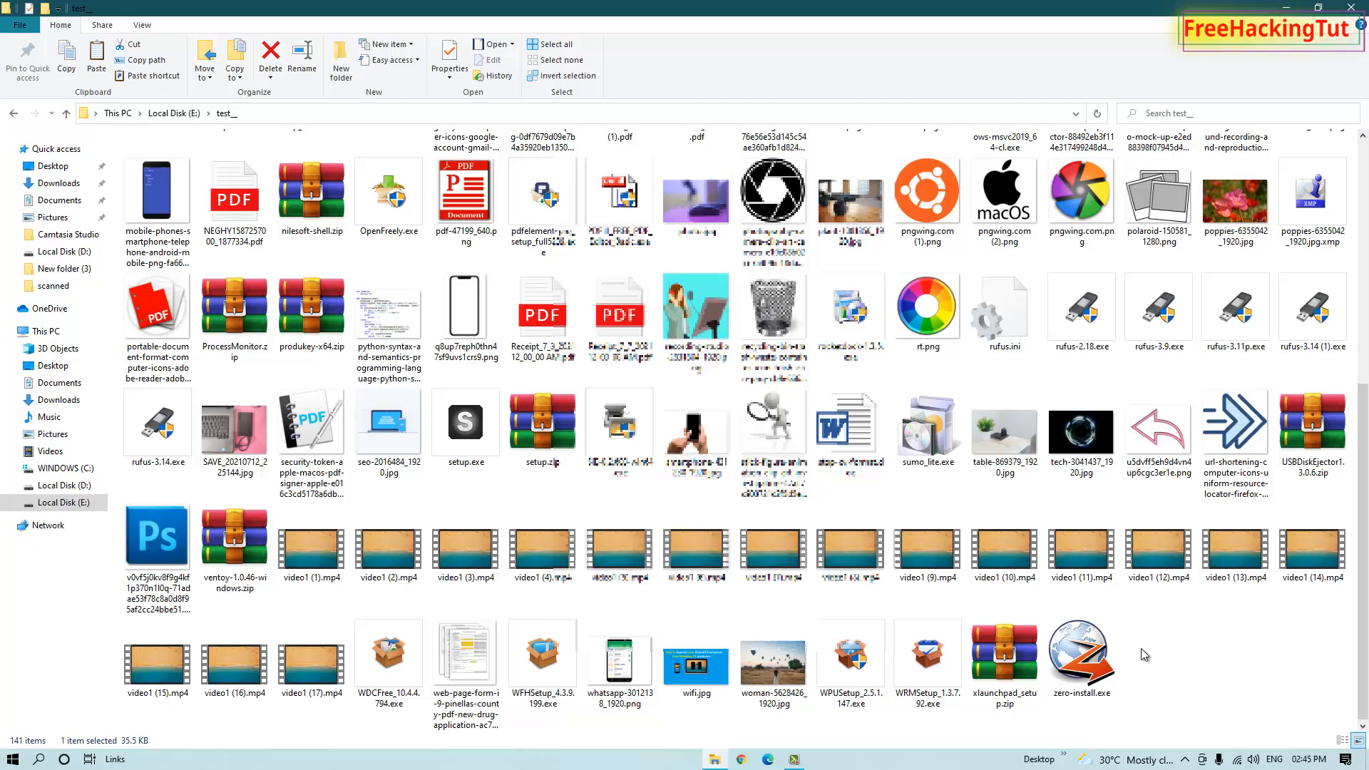
mouse_move(1180, 653)
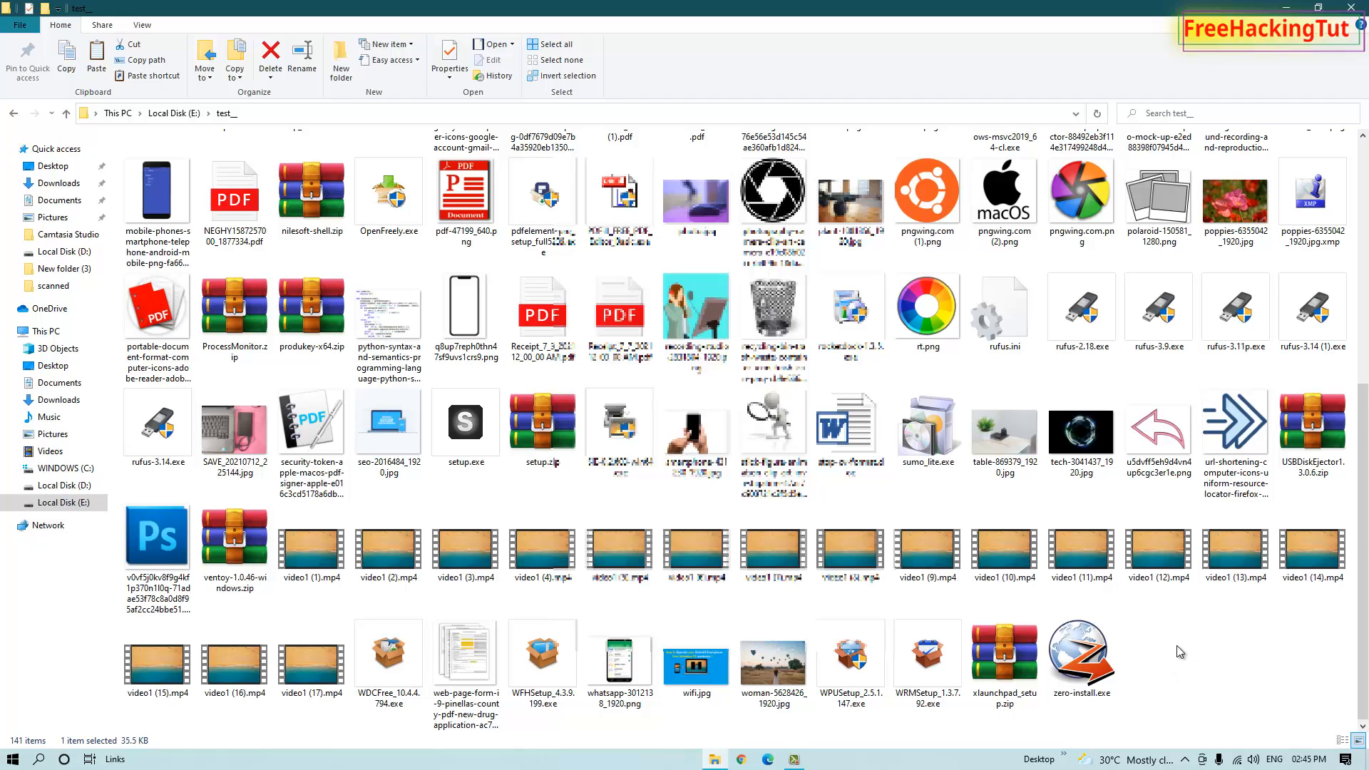
mouse_move(1228, 646)
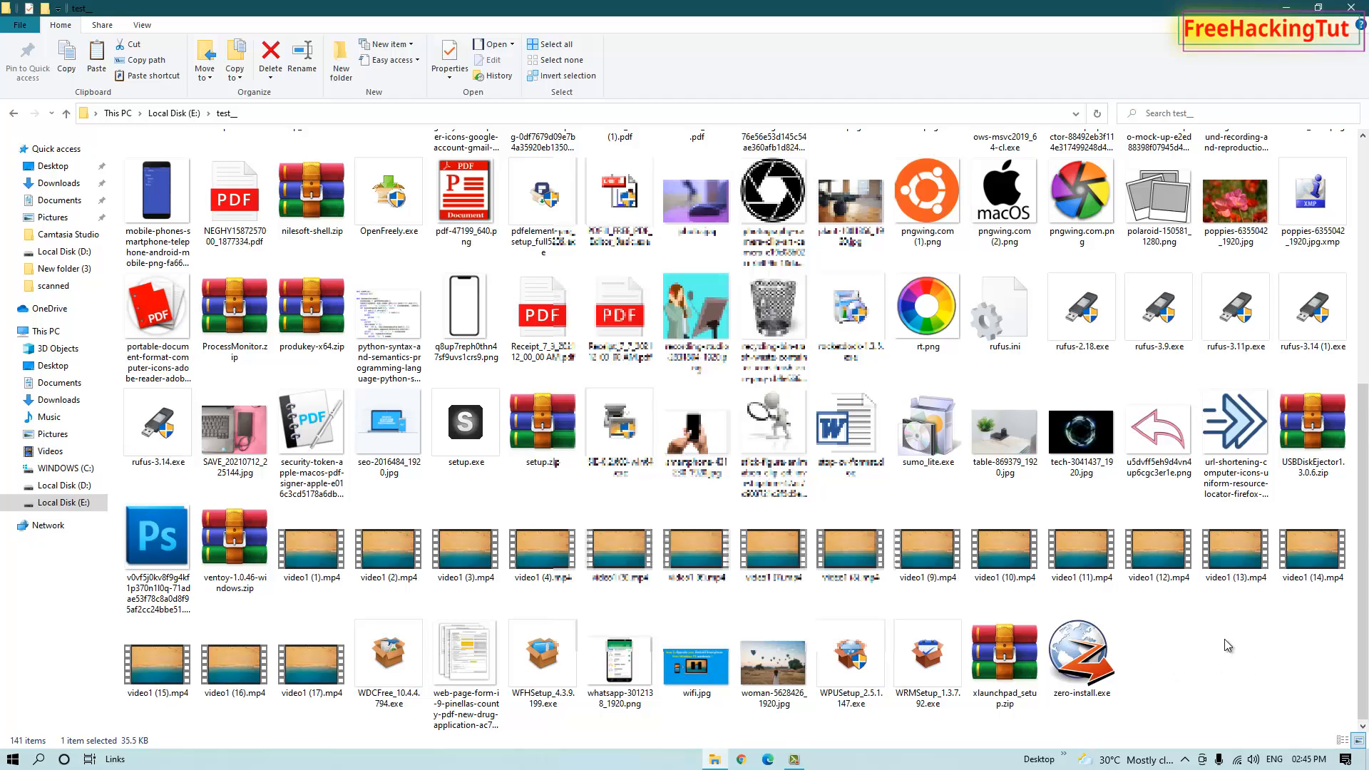
Step: Switch the test_ folder to Details view from the right-click View menu
right_click(1108, 506)
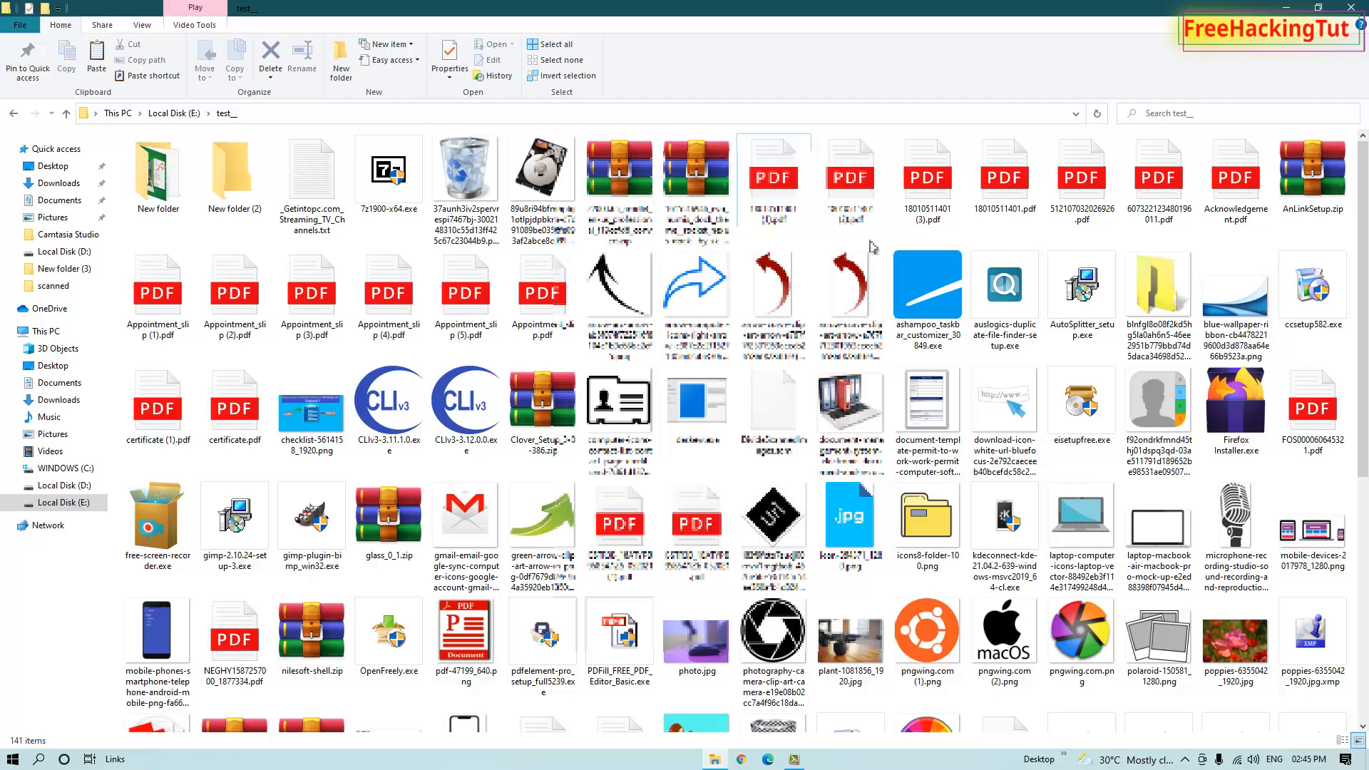
mouse_move(884, 240)
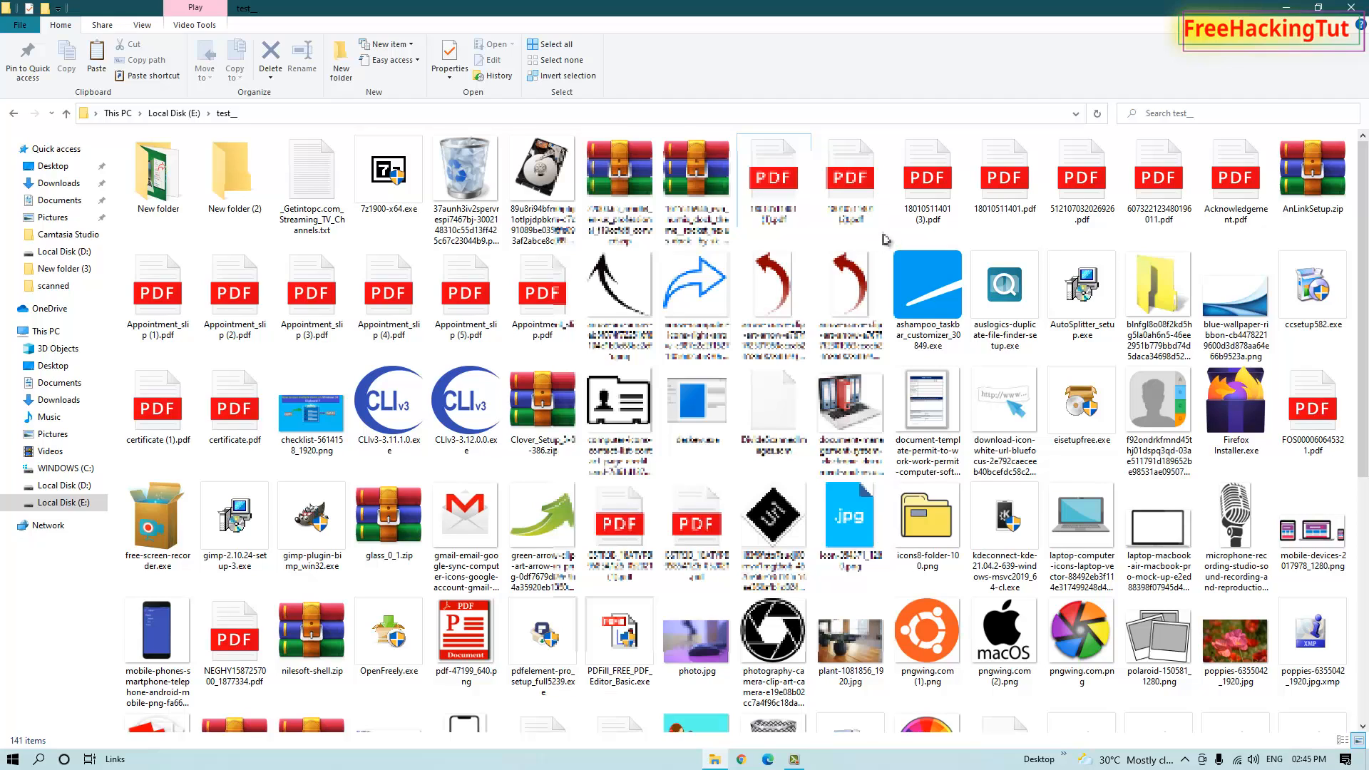
right_click(884, 238)
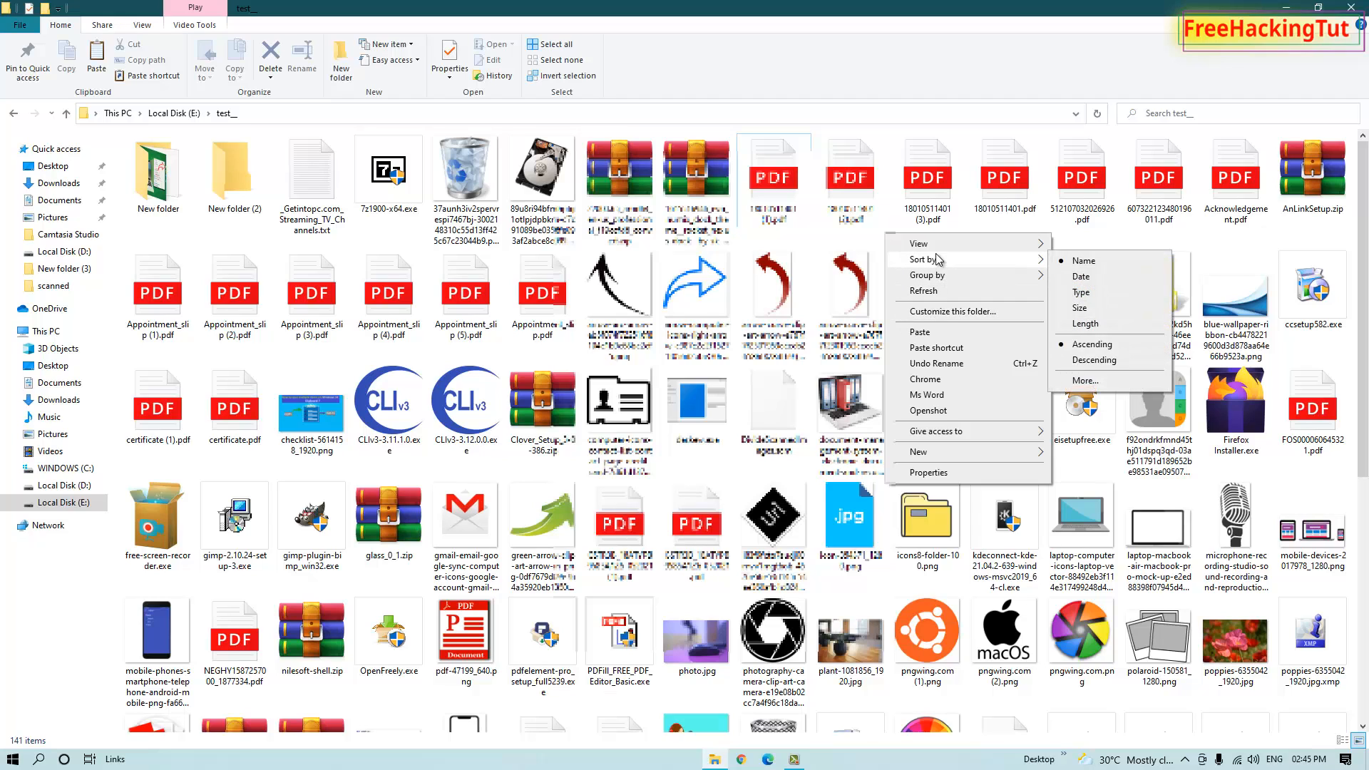
mouse_move(918, 244)
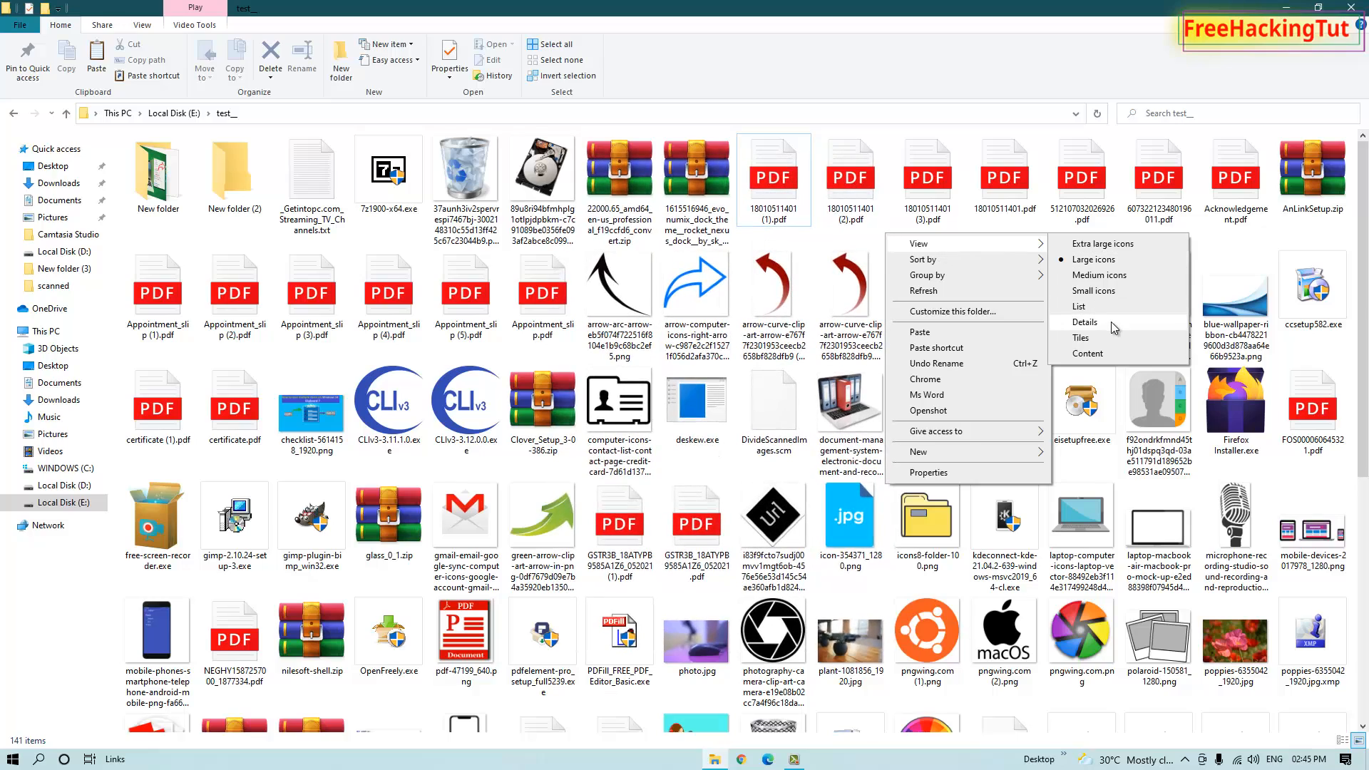
left_click(1086, 323)
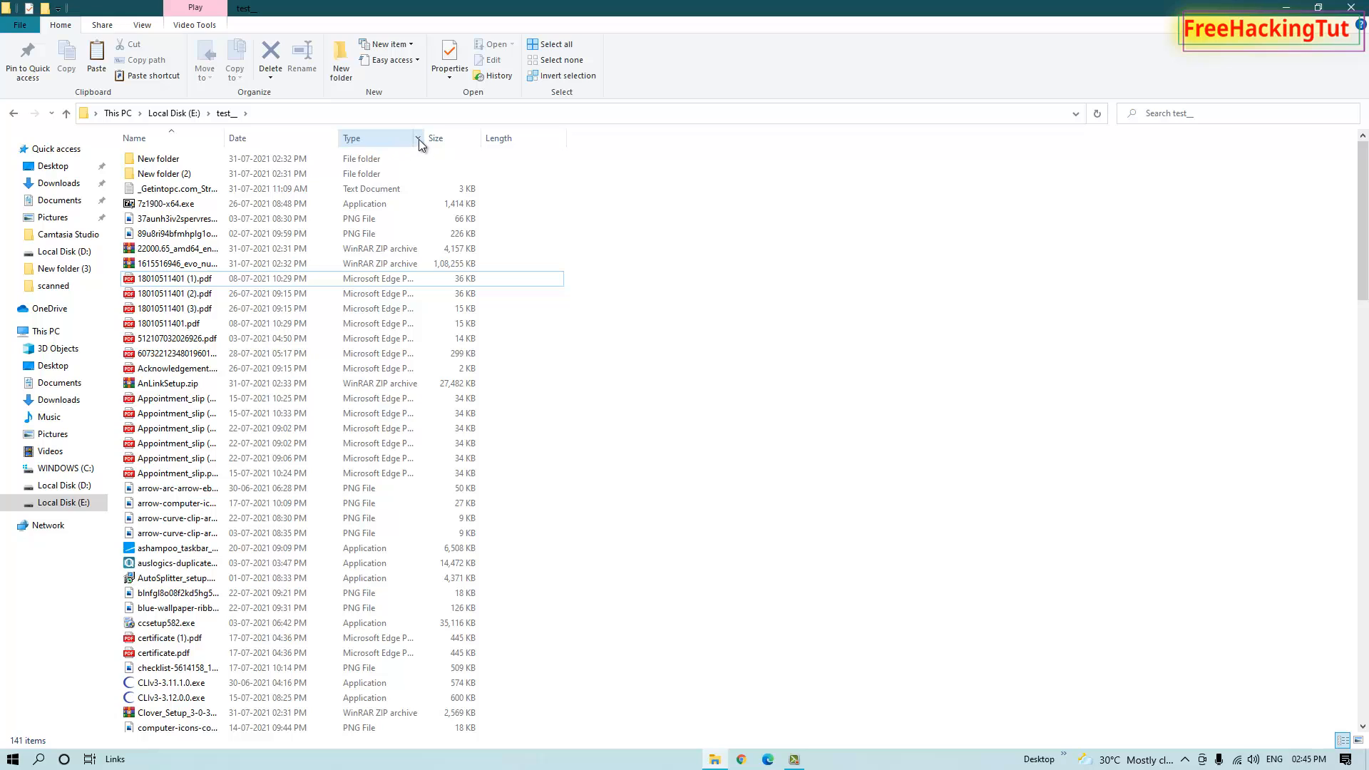
Step: Filter the Type column to MP4 File, showing the 17 video1 items
left_click(416, 137)
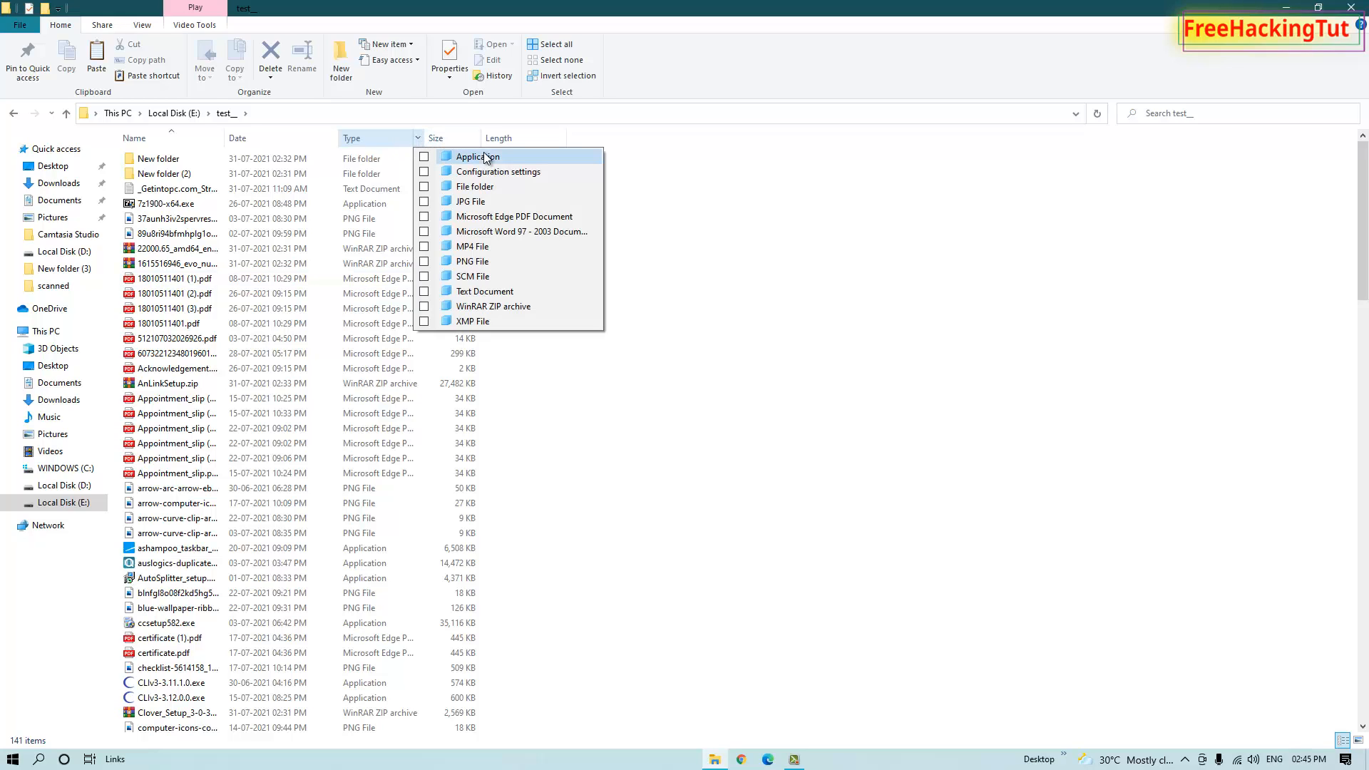
mouse_move(506, 246)
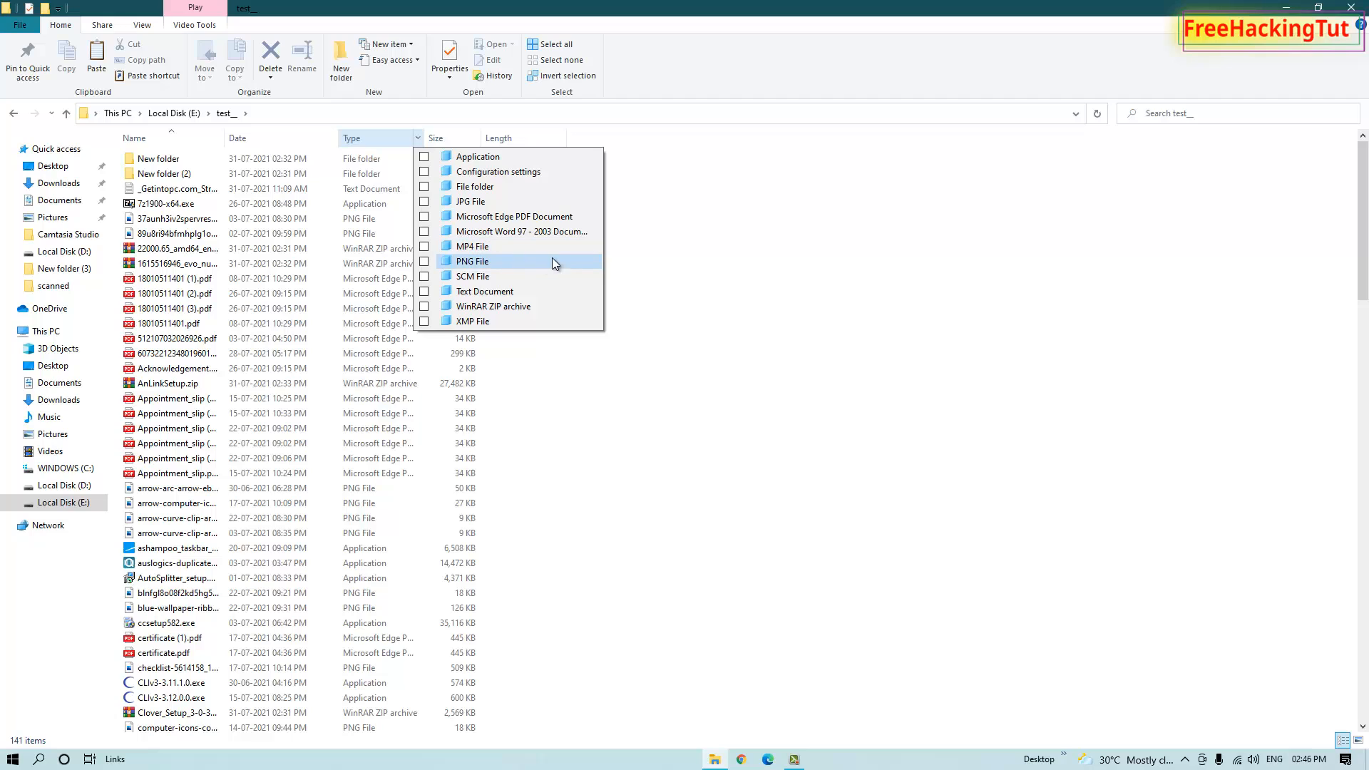
mouse_move(480, 253)
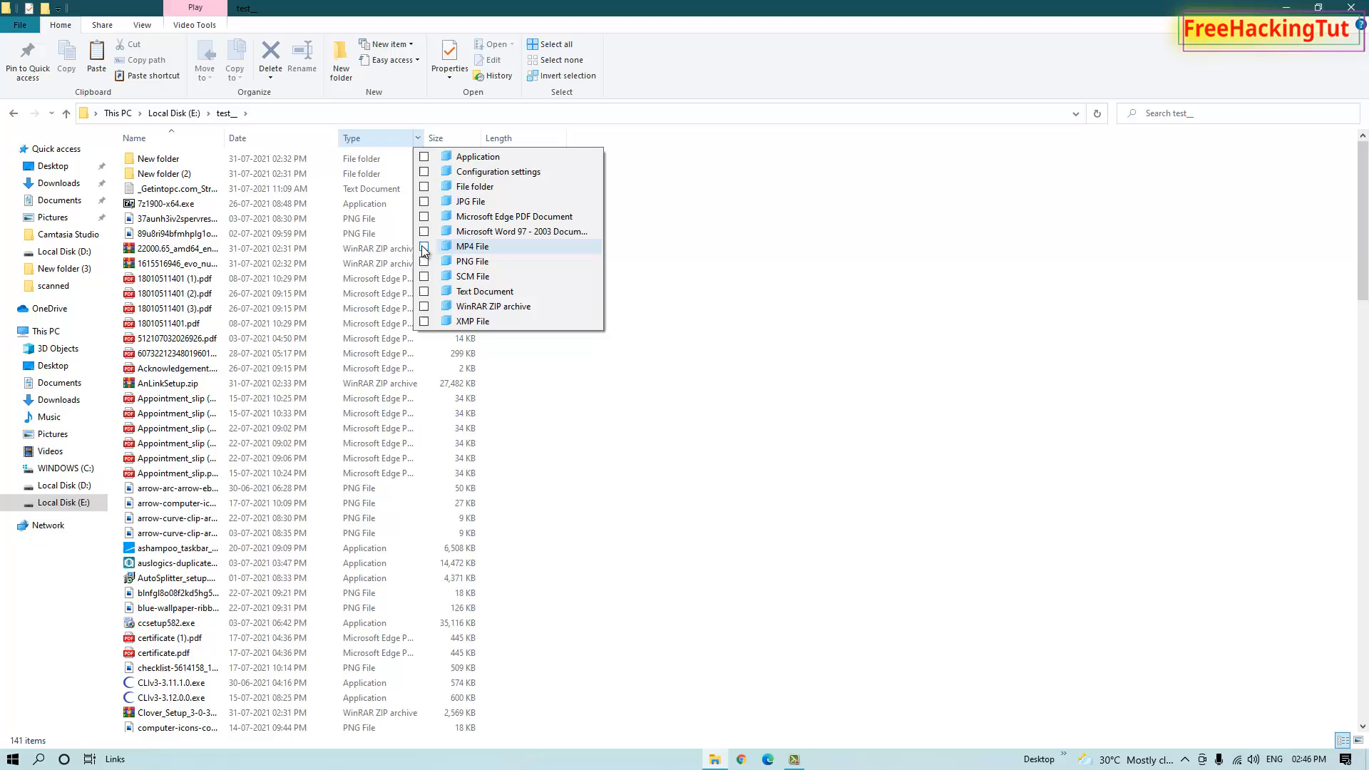
left_click(425, 246)
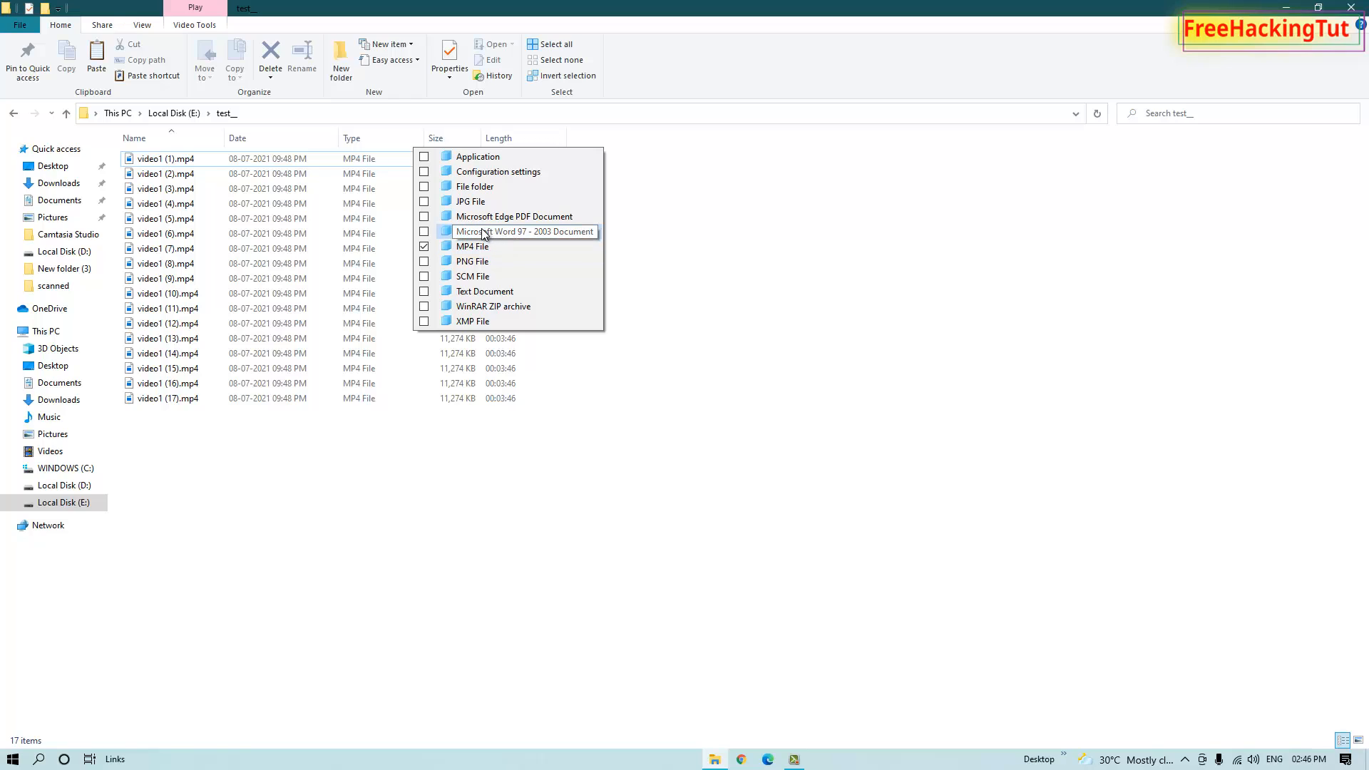
mouse_move(471, 261)
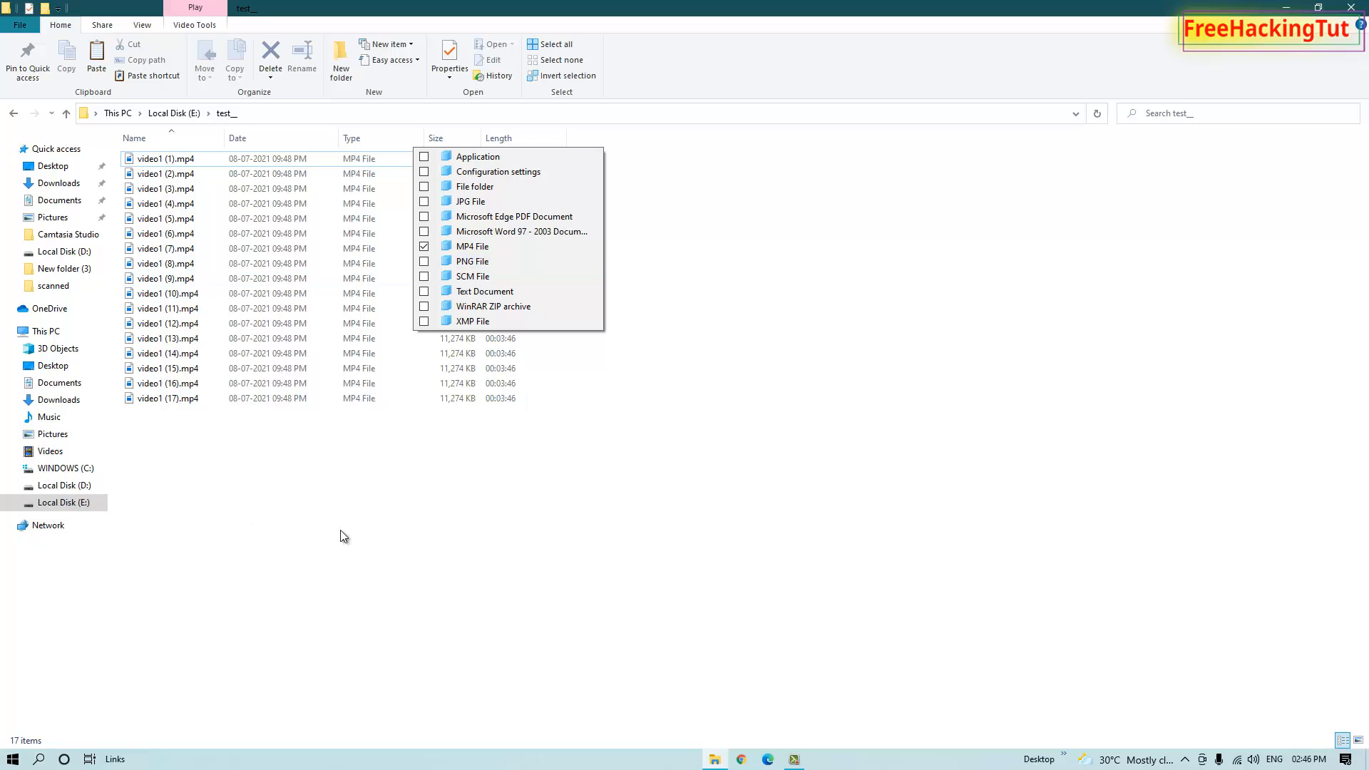
mouse_move(471, 276)
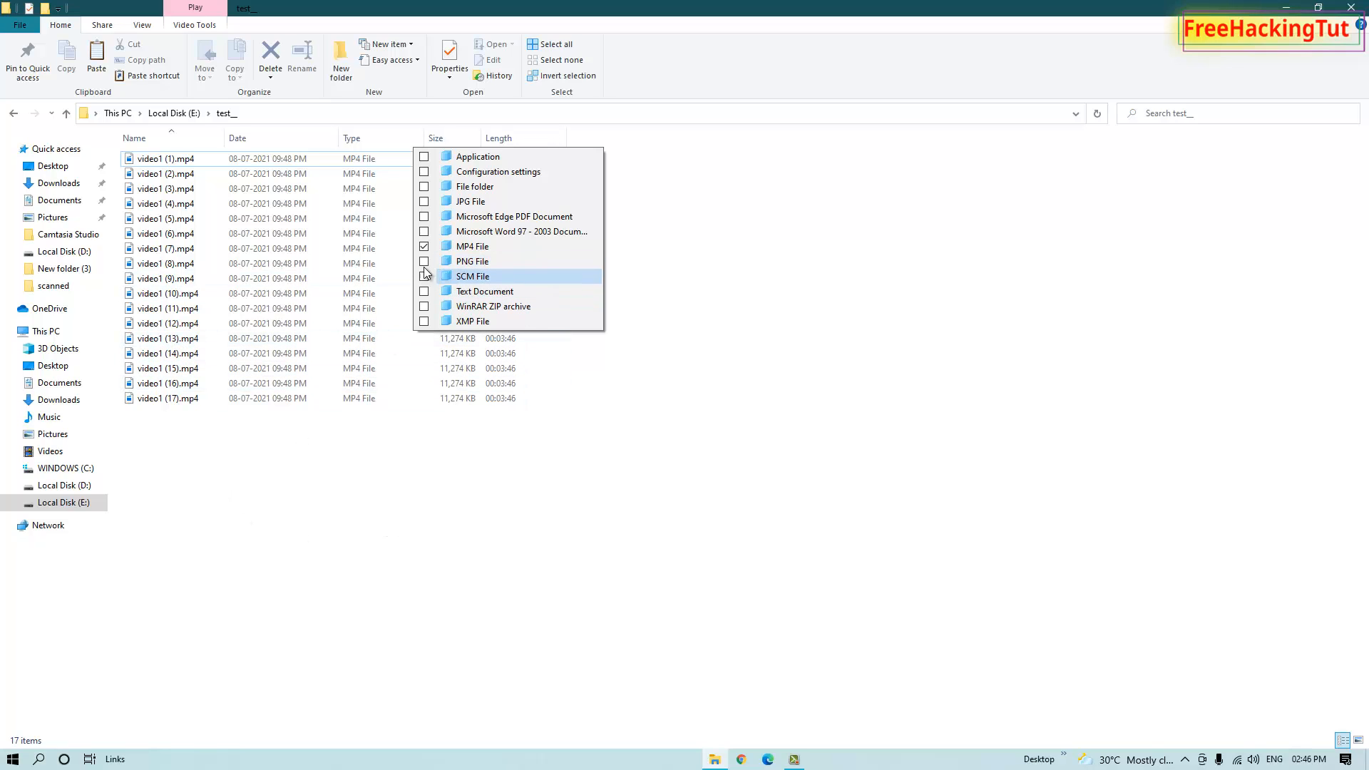
mouse_move(471, 276)
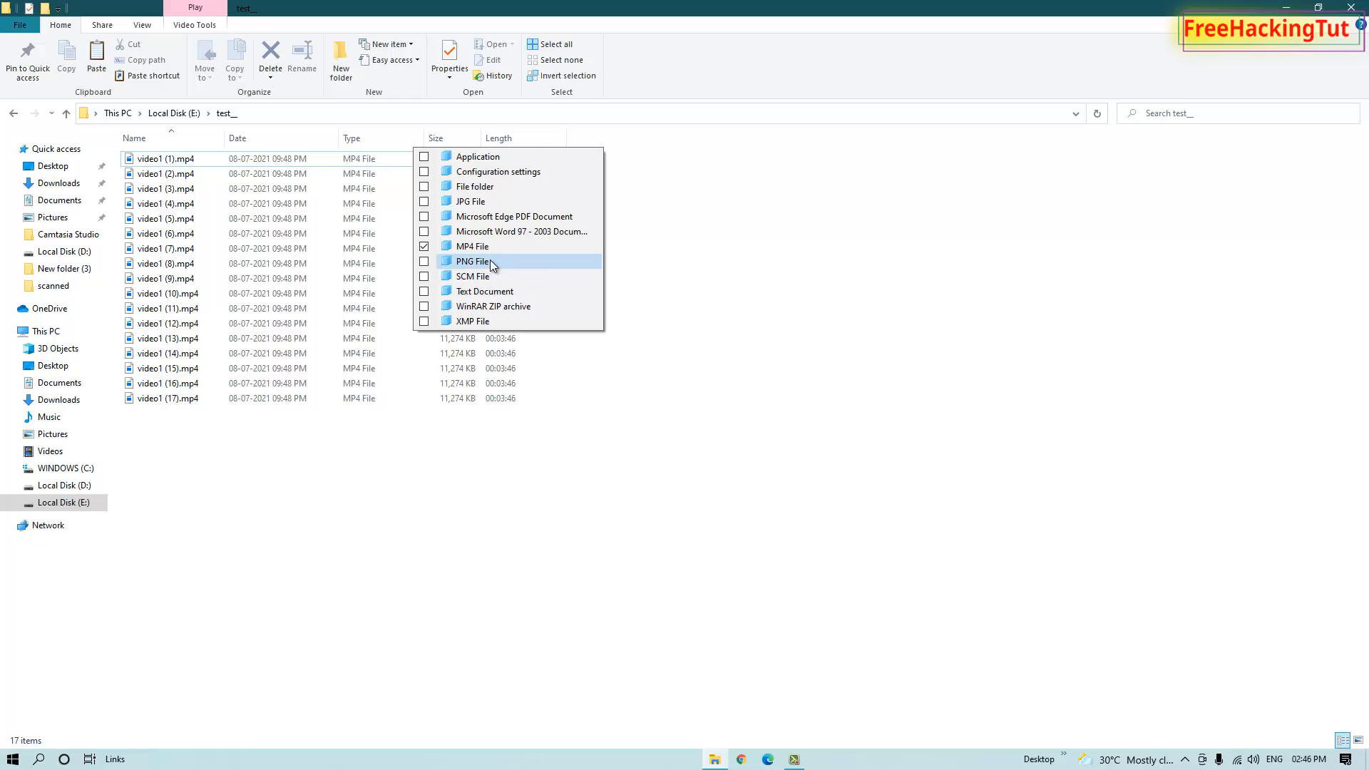
mouse_move(490, 246)
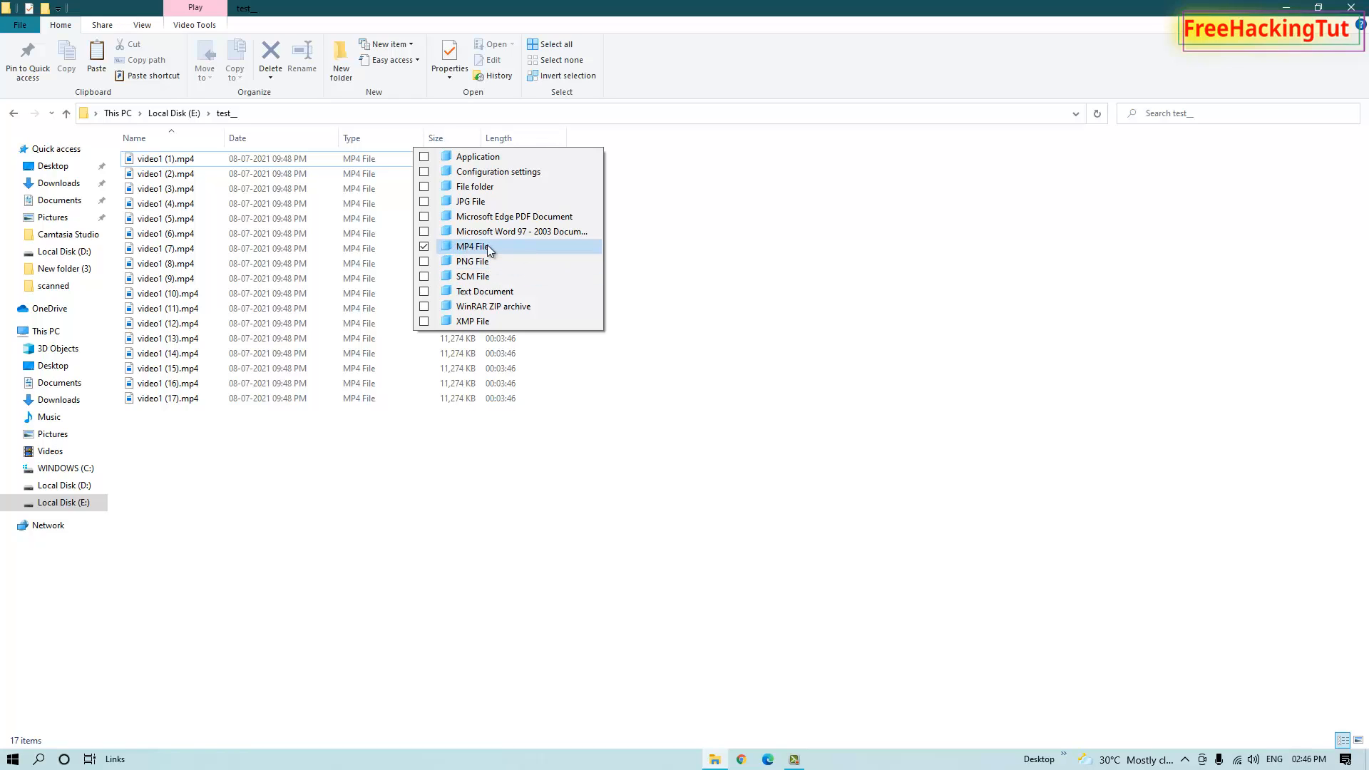
Step: Close the type filter list and right-click the selected MP4 videos to delete them
left_click(475, 246)
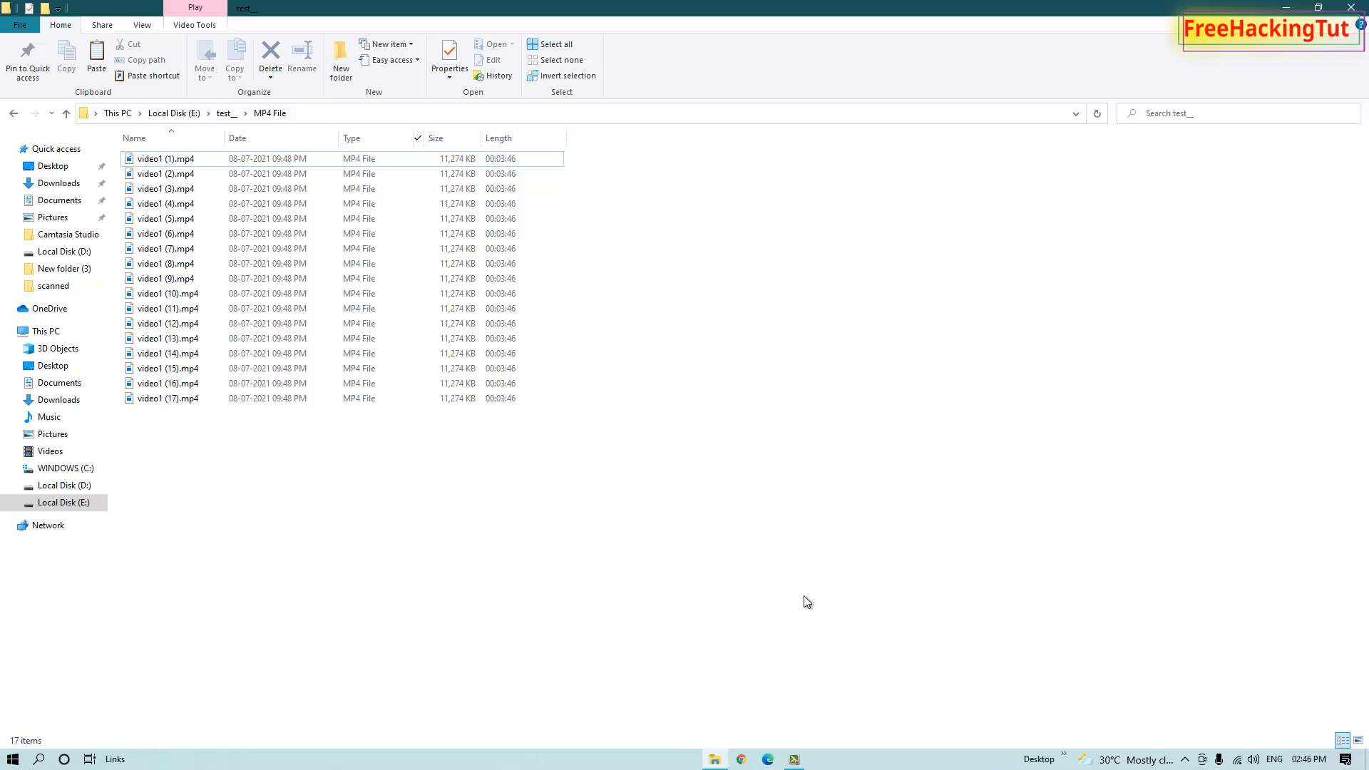
mouse_move(566, 557)
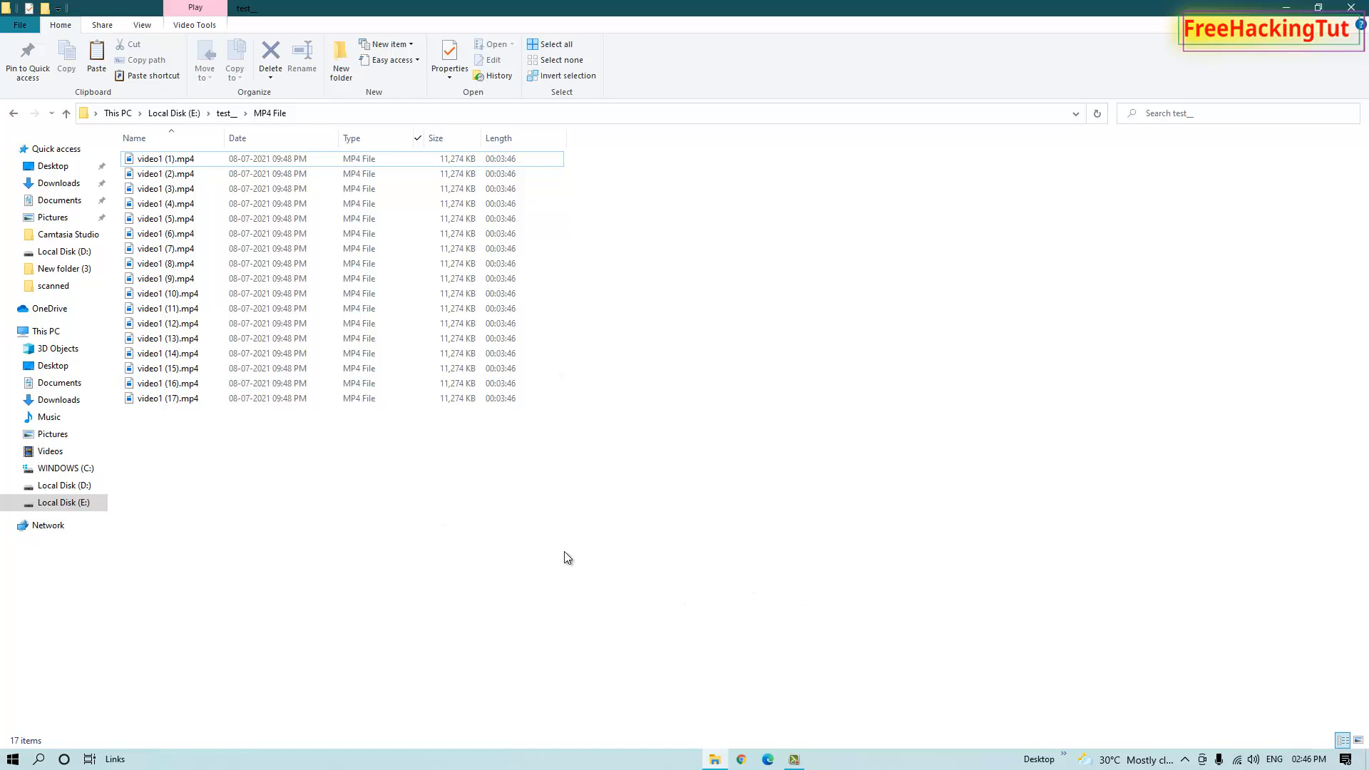
mouse_move(629, 537)
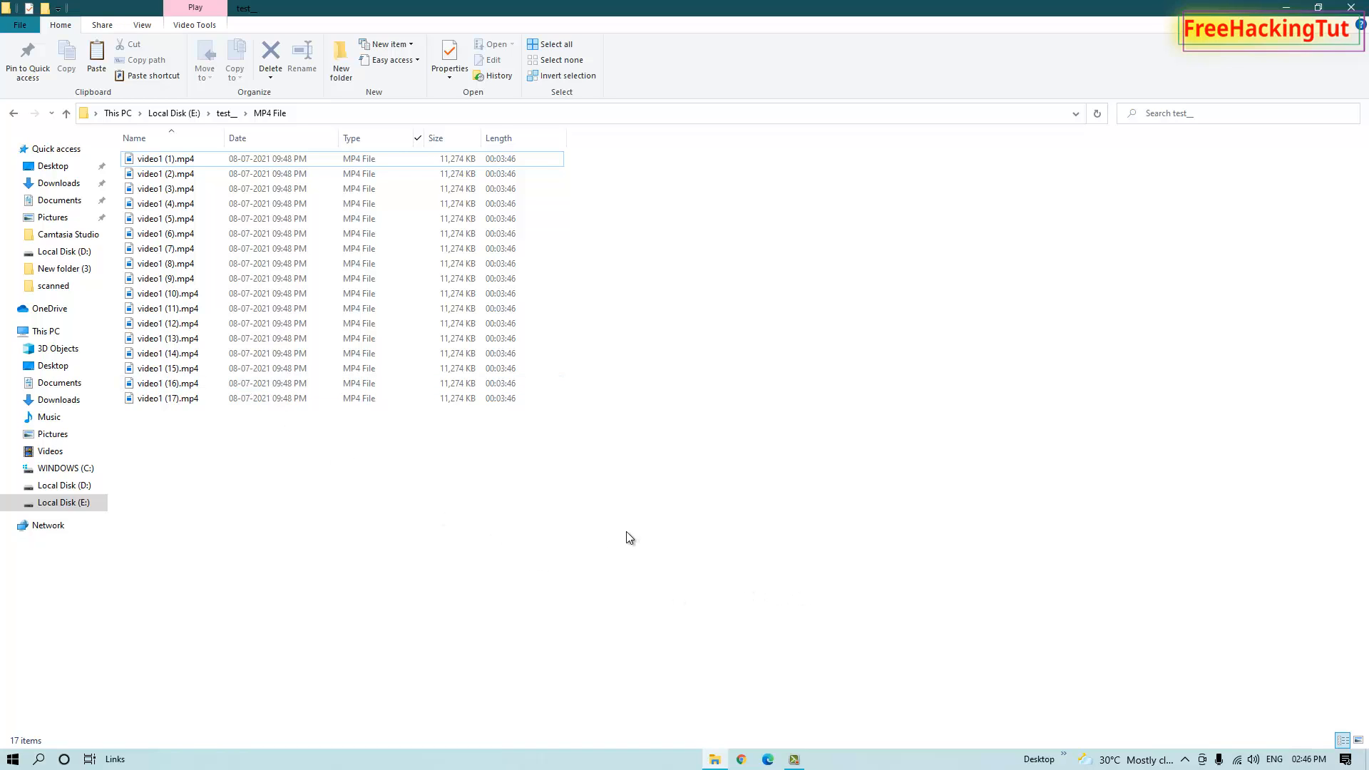
mouse_move(637, 556)
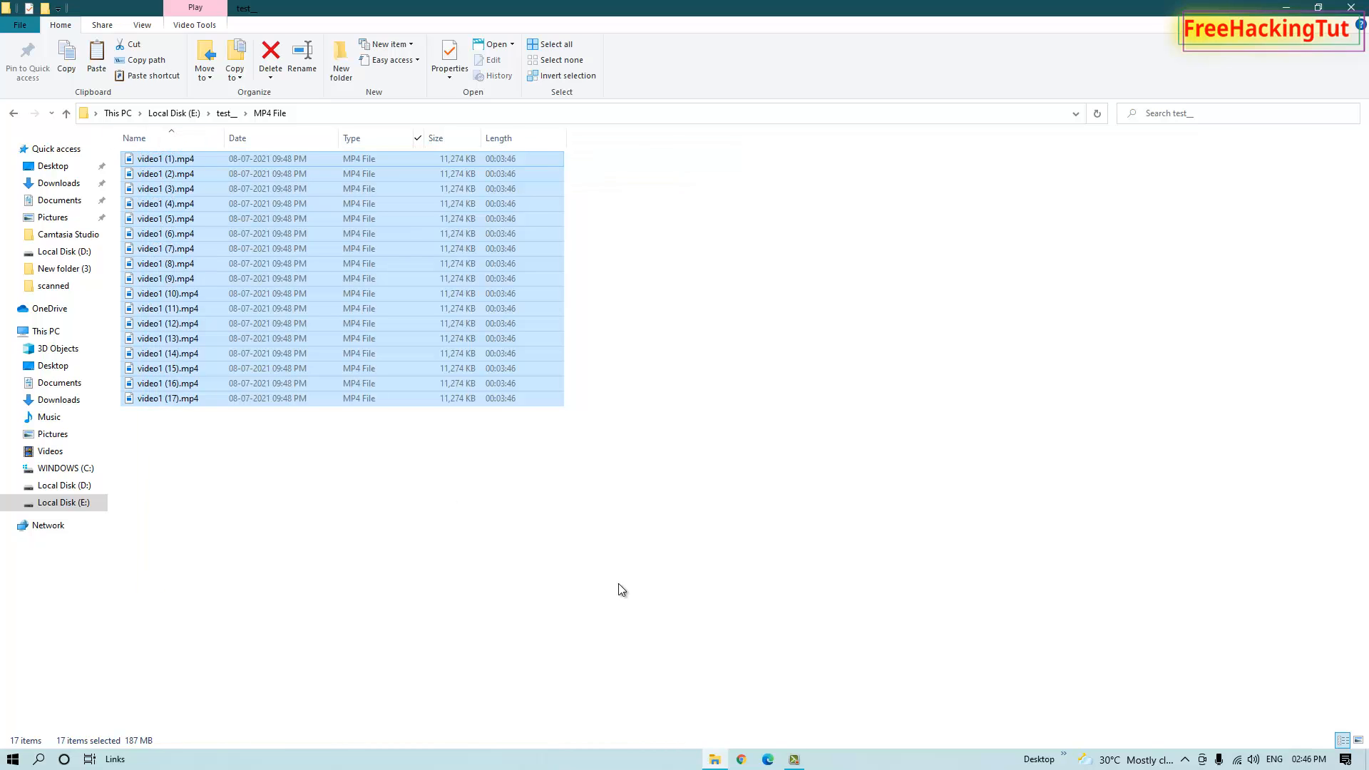
mouse_move(326, 354)
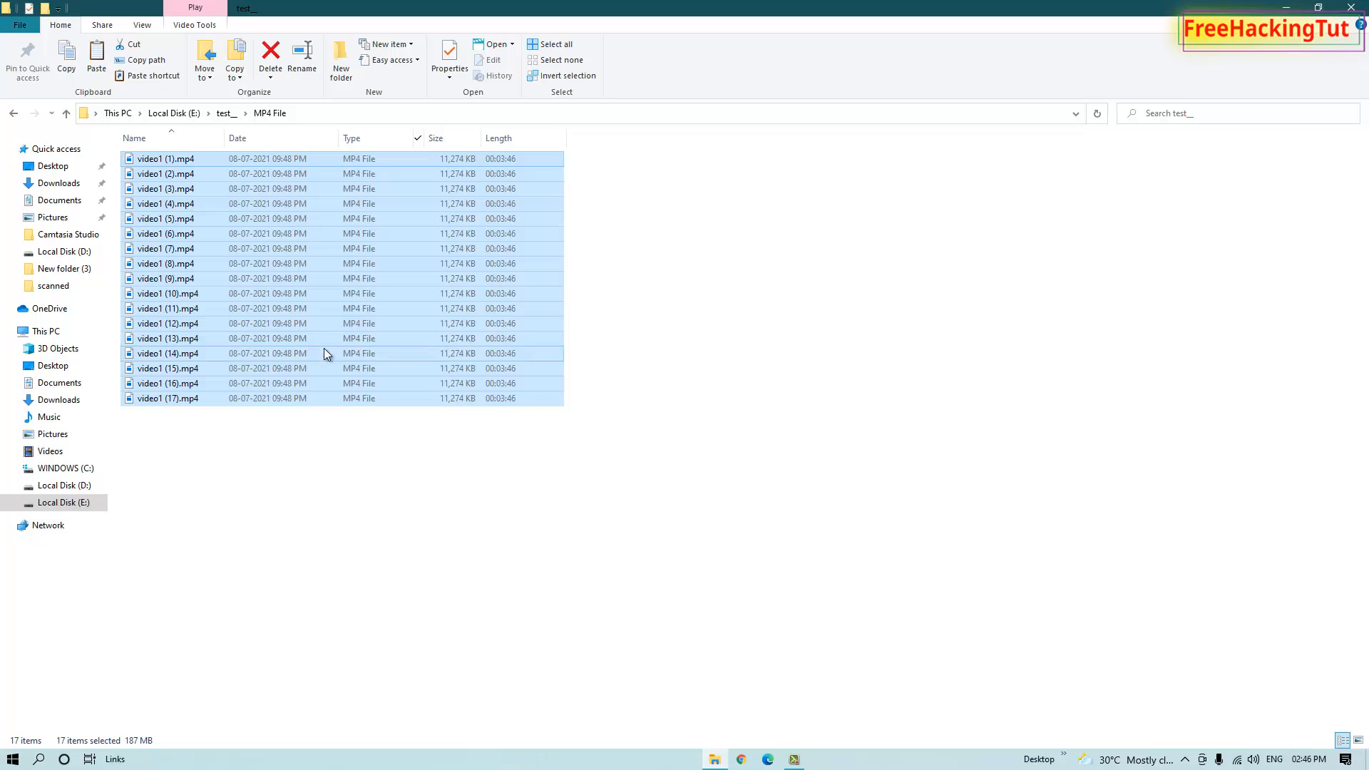
right_click(326, 354)
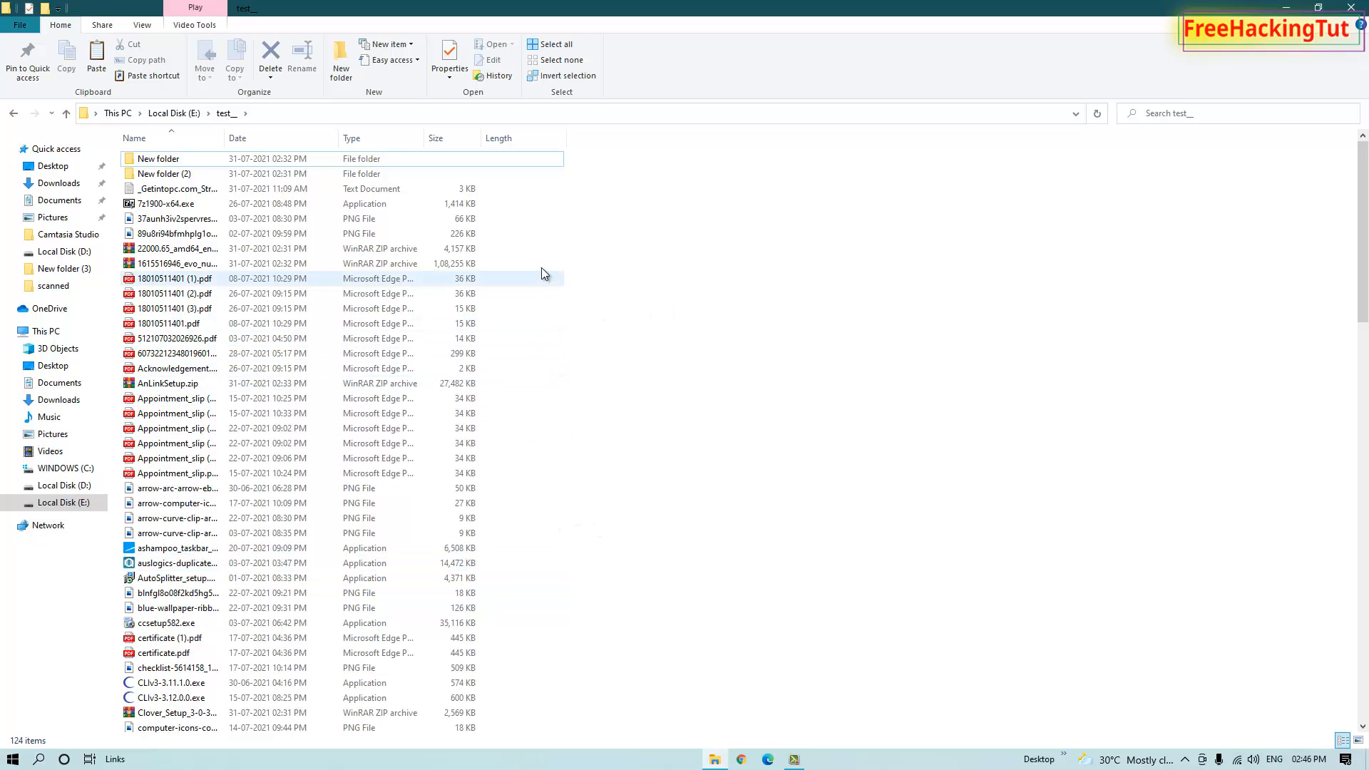
mouse_move(550, 285)
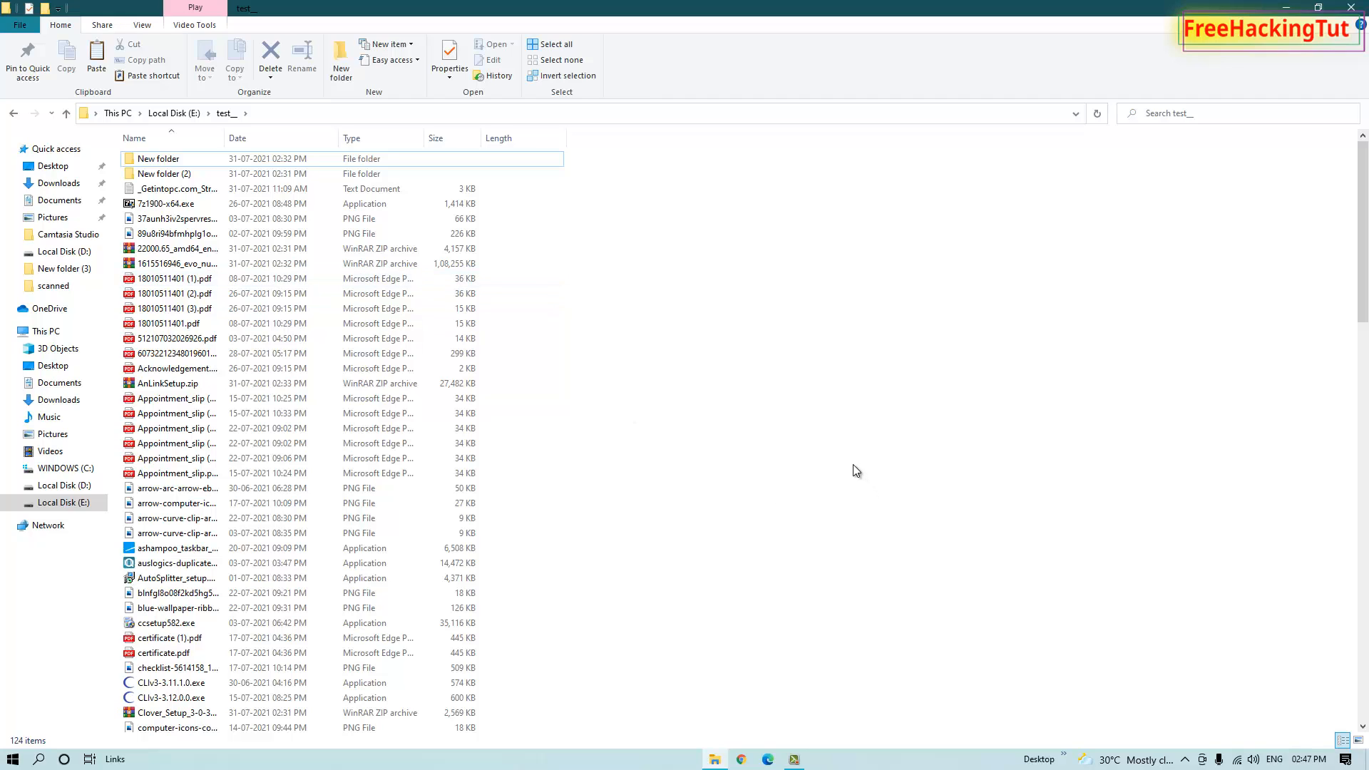
mouse_move(625, 357)
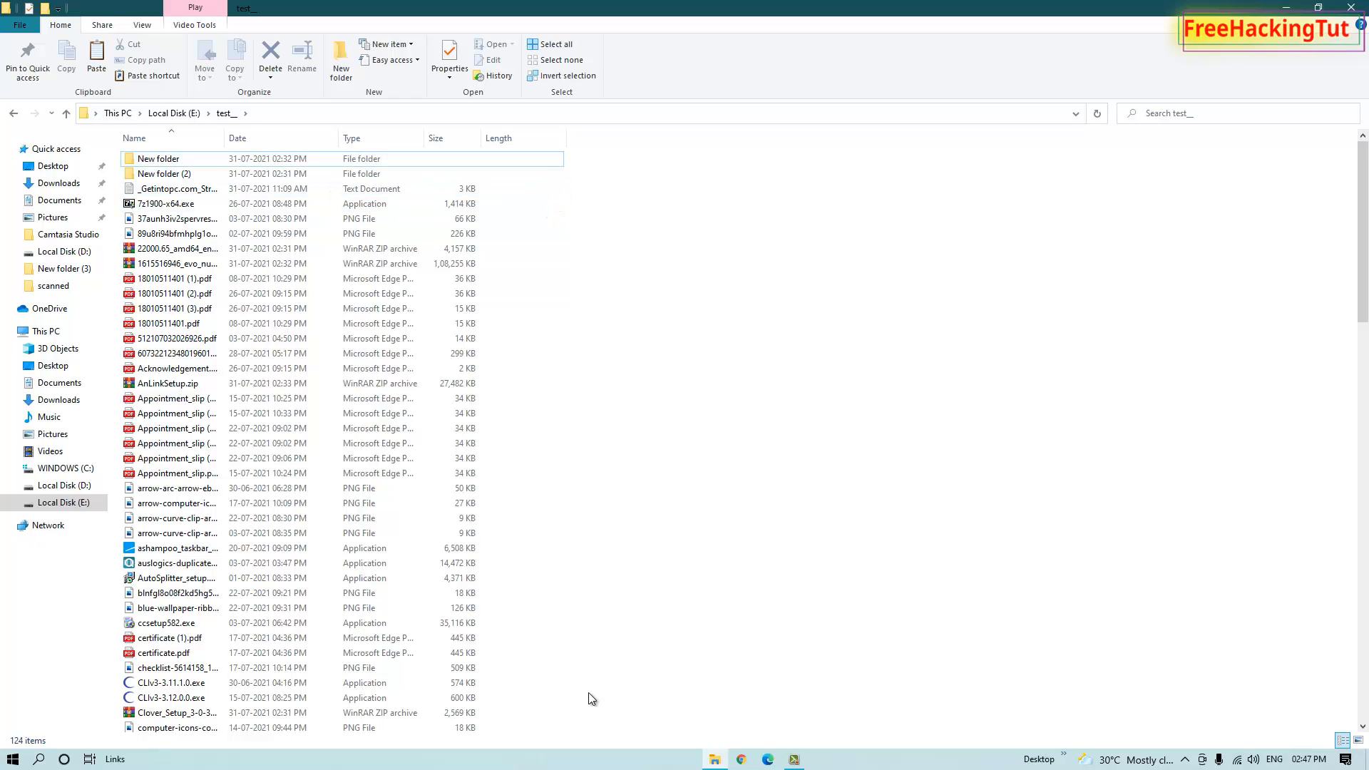
mouse_move(658, 621)
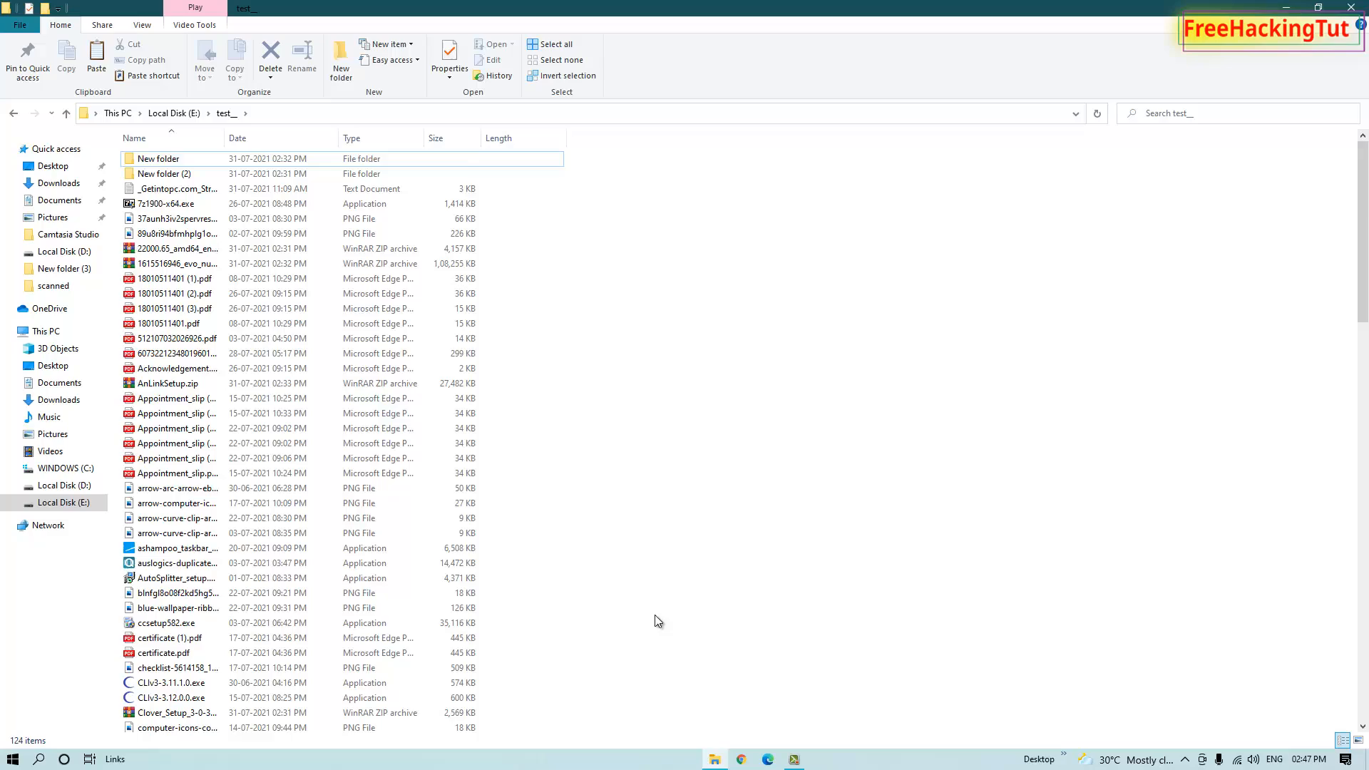
scroll("down", 3)
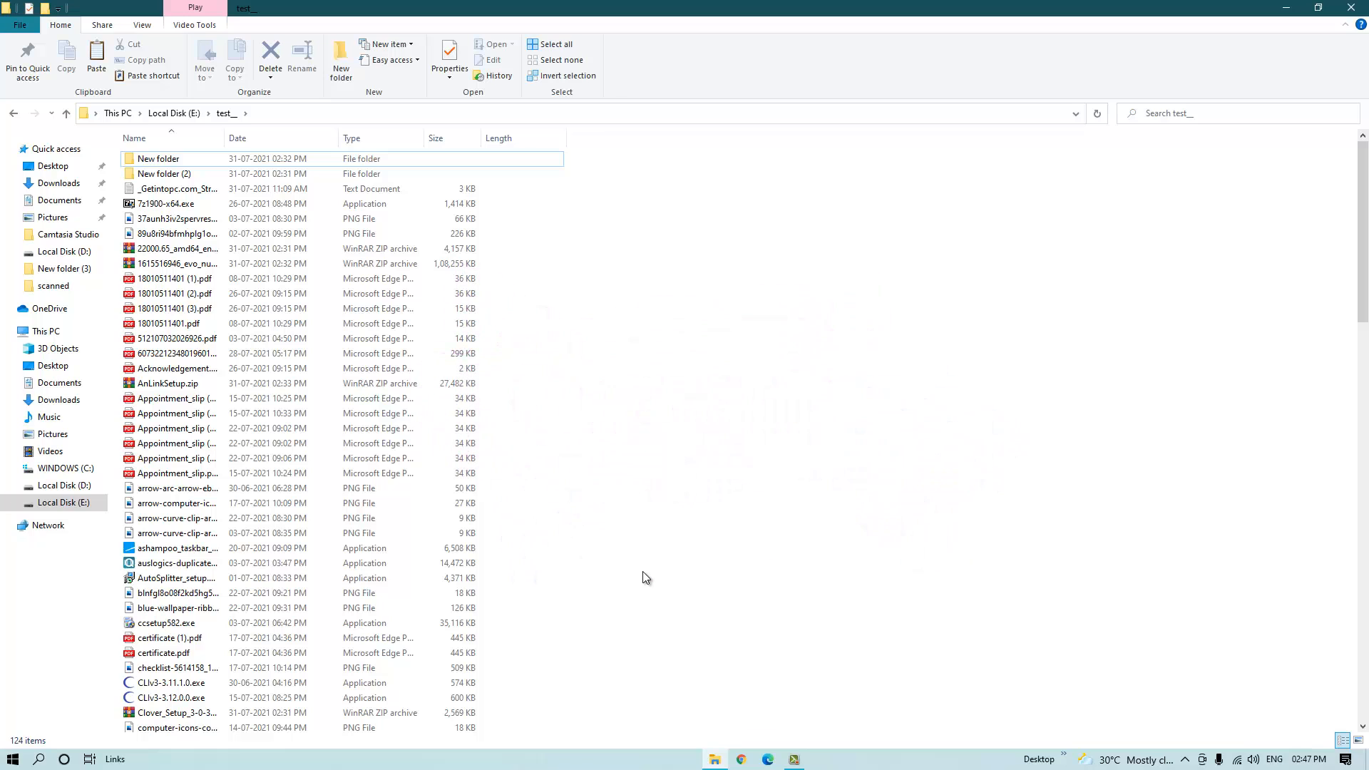
mouse_move(778, 596)
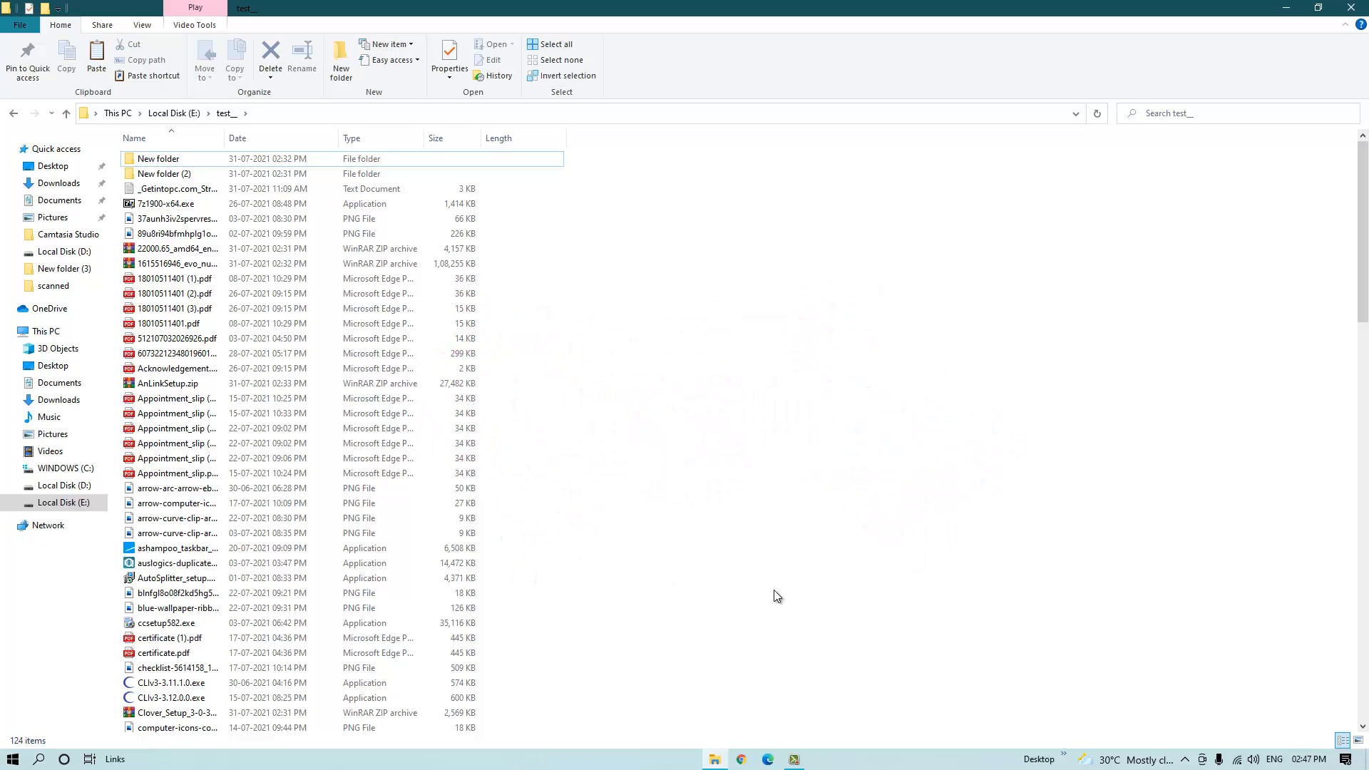